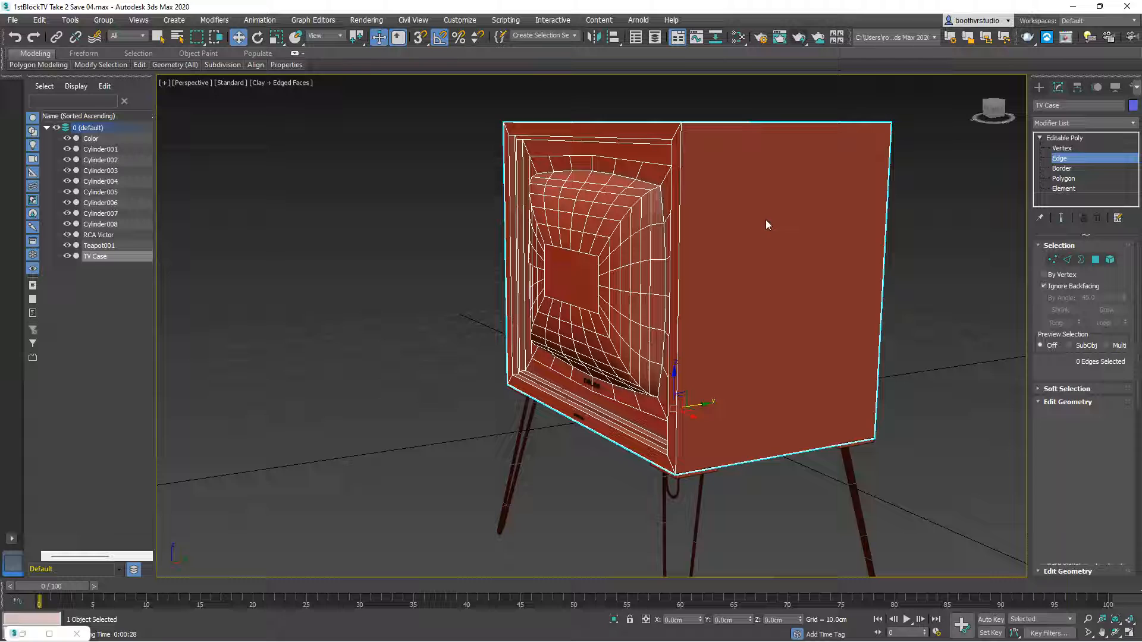
In Edge mode, select the front and back vertical edges of the TV case's side face.
{"action": "left_click", "coordinate": [1059, 159]}
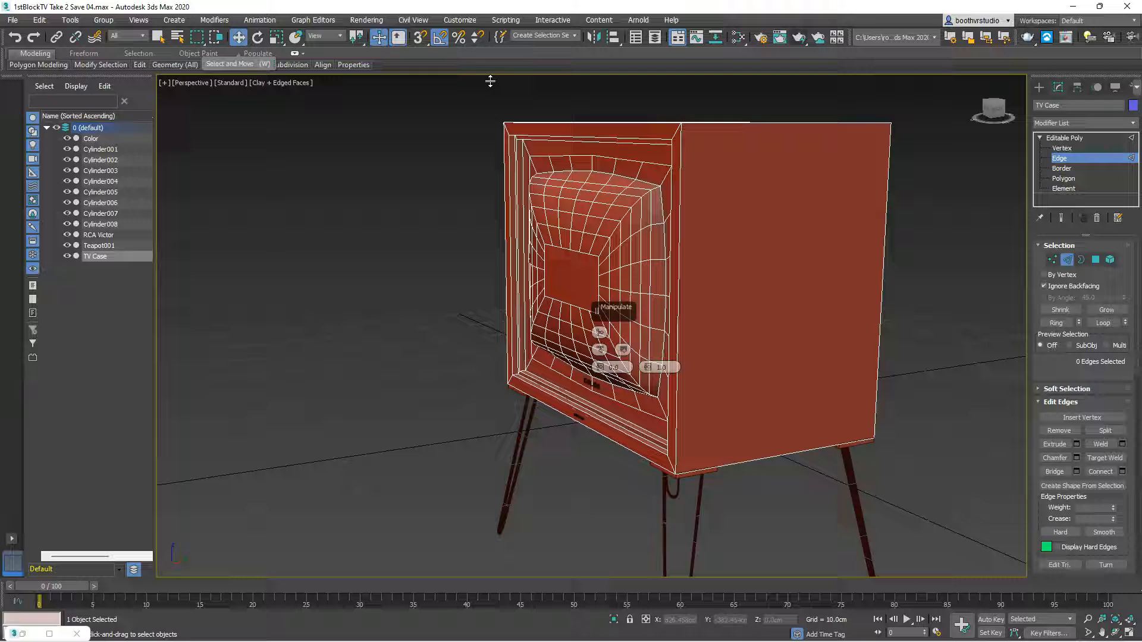
{"action": "left_click", "coordinate": [1057, 158]}
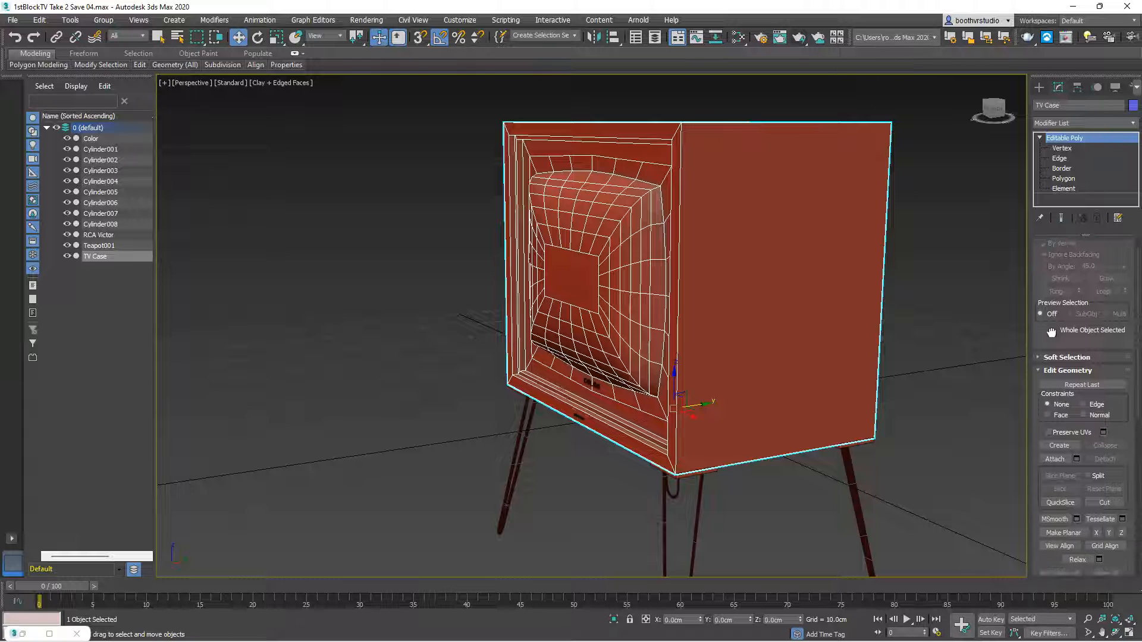
{"action": "left_click", "coordinate": [1059, 158]}
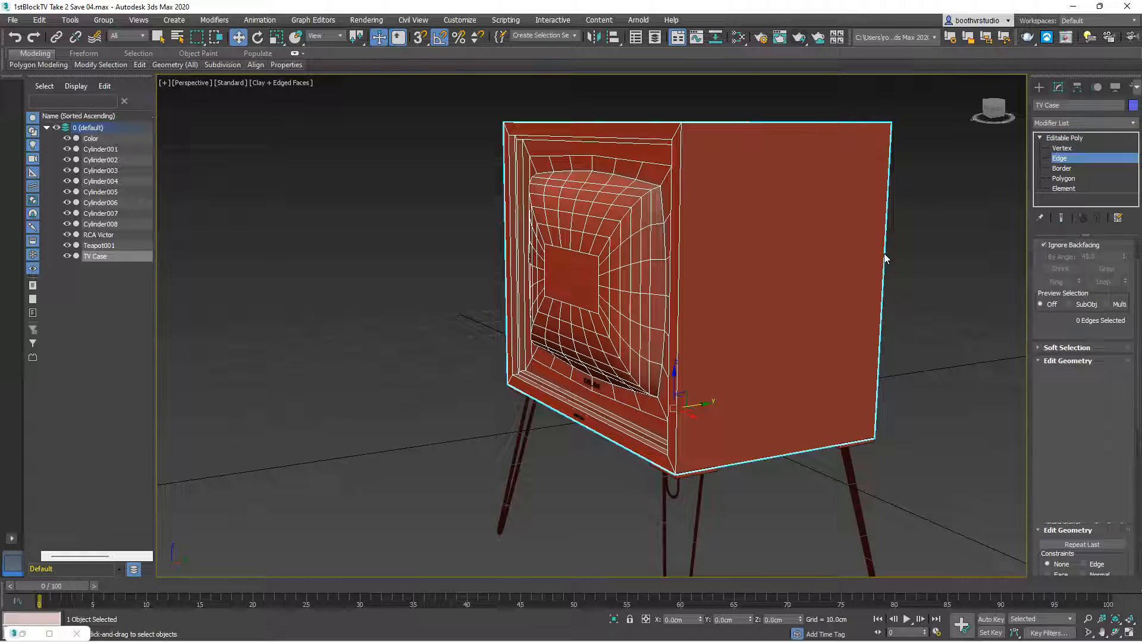
{"action": "left_click", "coordinate": [597, 343]}
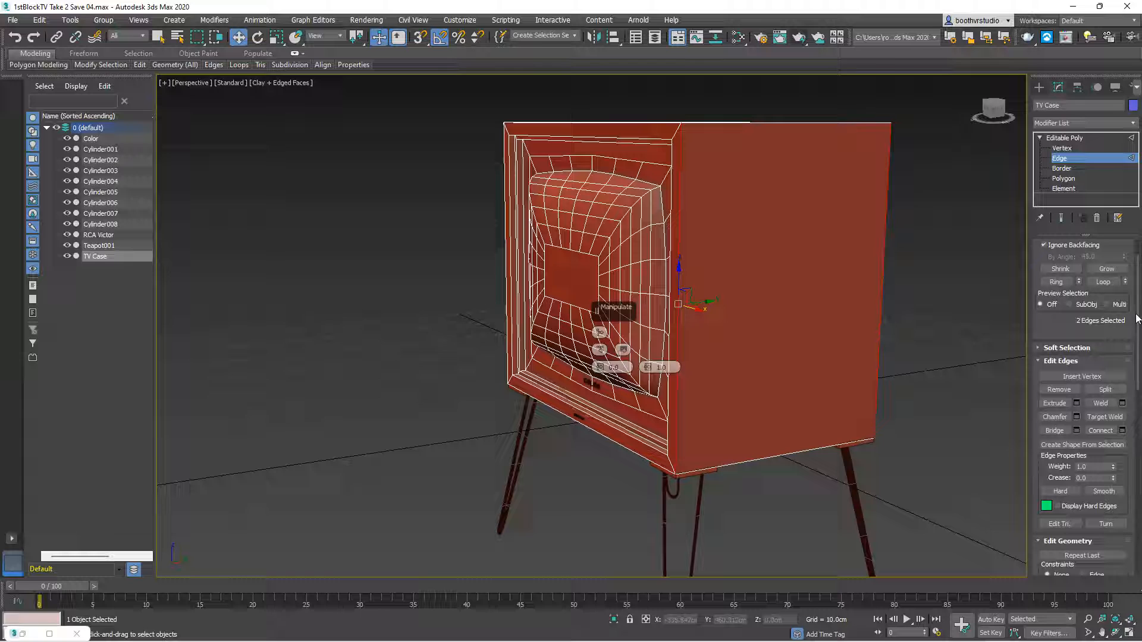
{"action": "scroll", "scroll_direction": "down", "scroll_amount": 3}
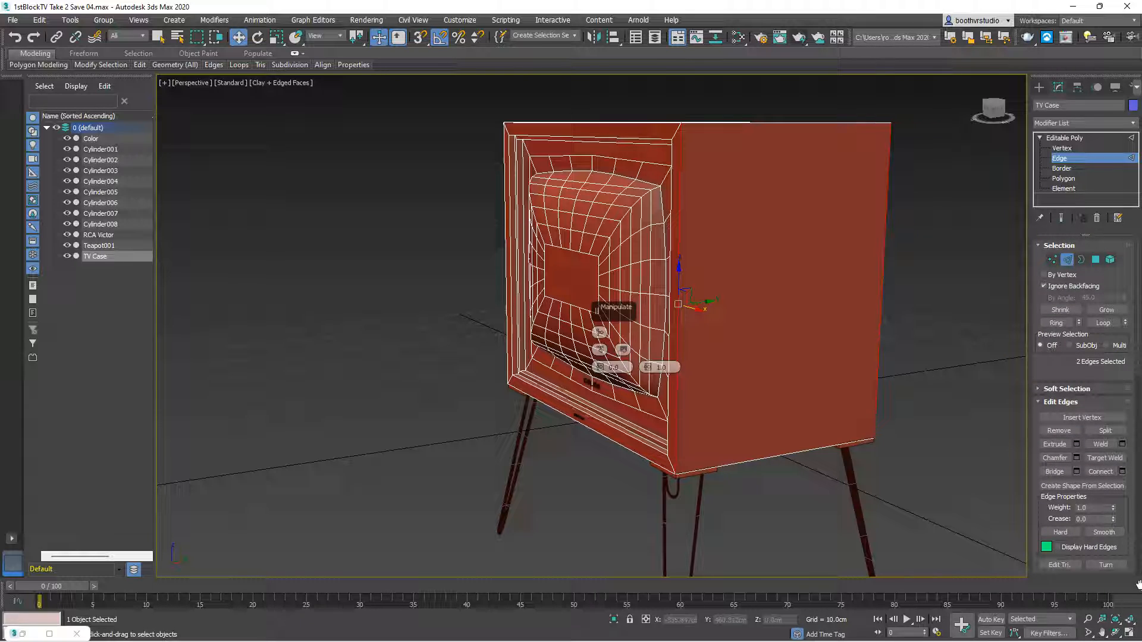
{"action": "mouse_move", "coordinate": [378, 37]}
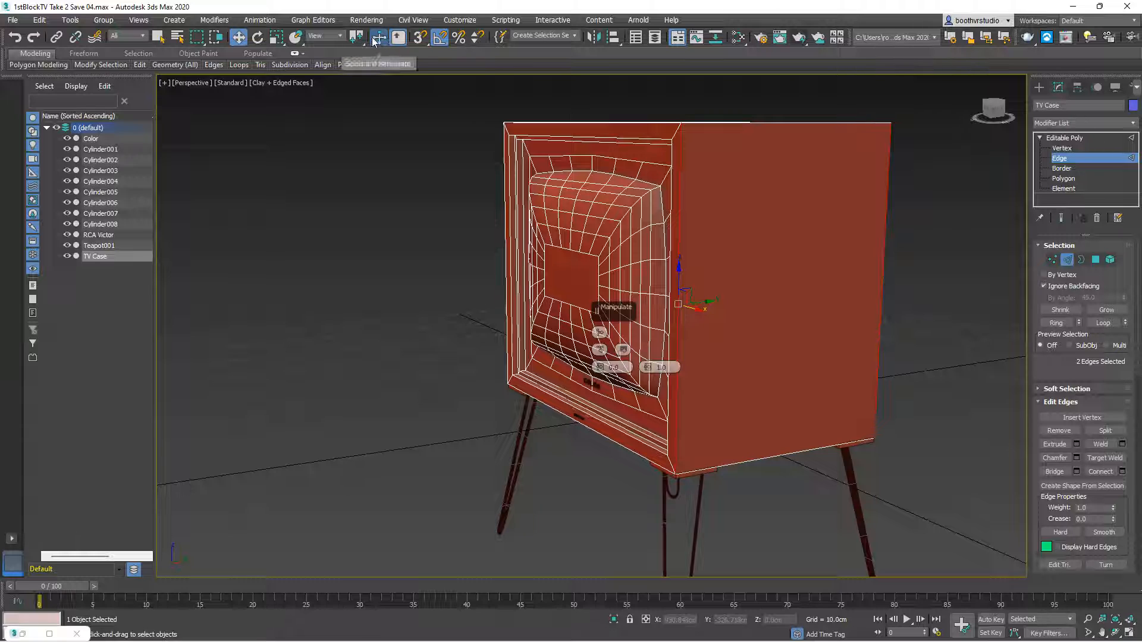
Connect the selected edges with 3 segments, then select the upper new edge.
{"action": "left_click", "coordinate": [396, 37]}
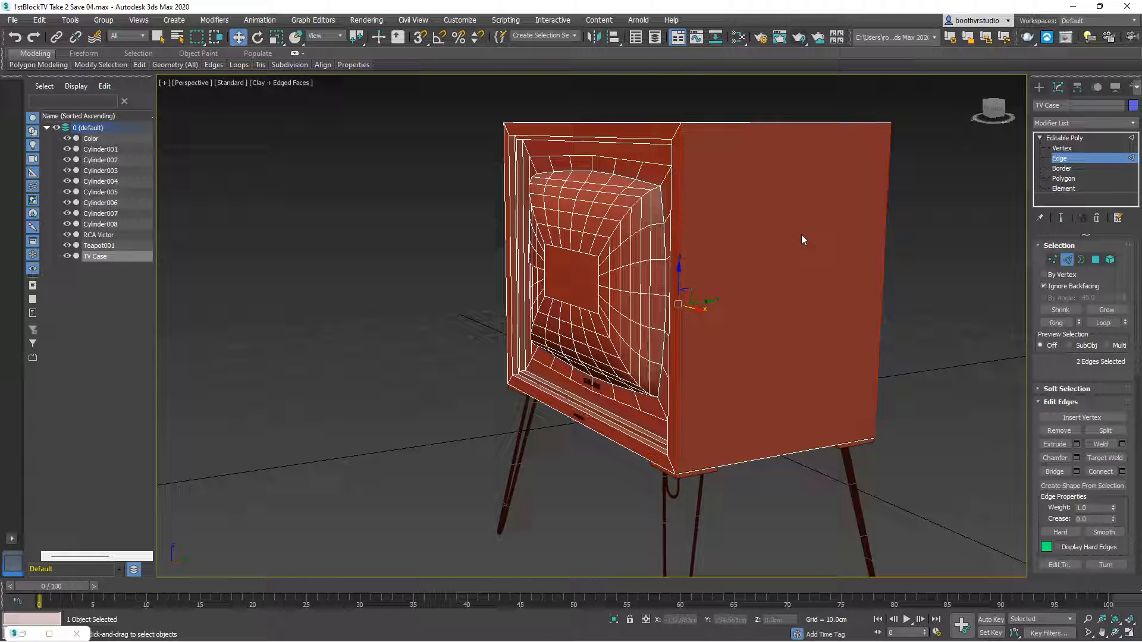
{"action": "mouse_move", "coordinate": [814, 301]}
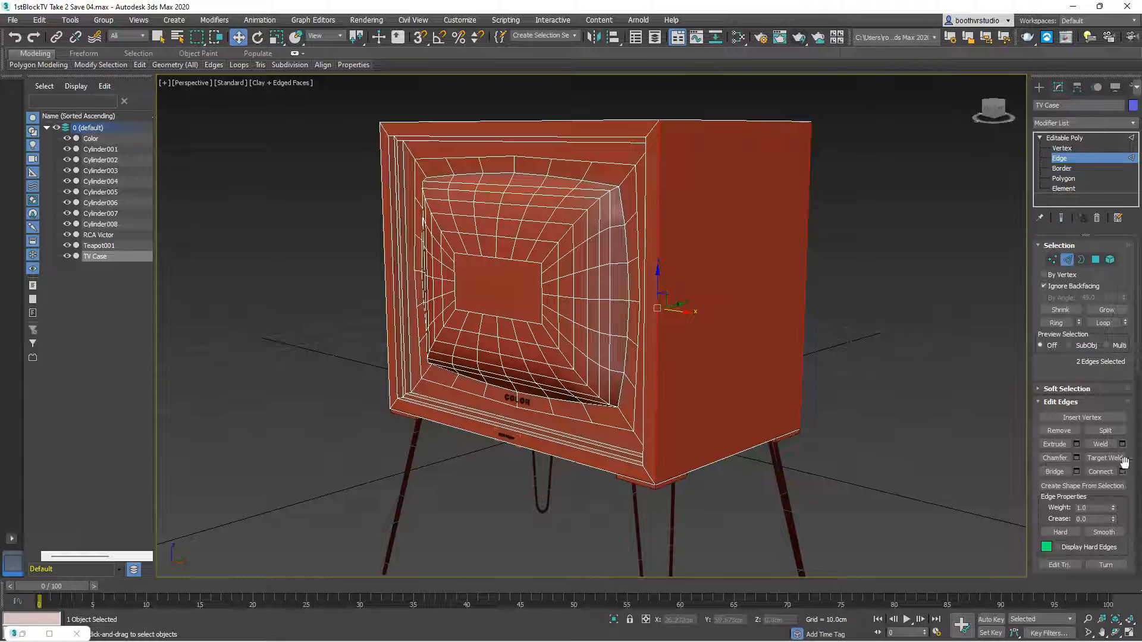
{"action": "left_click", "coordinate": [1122, 471]}
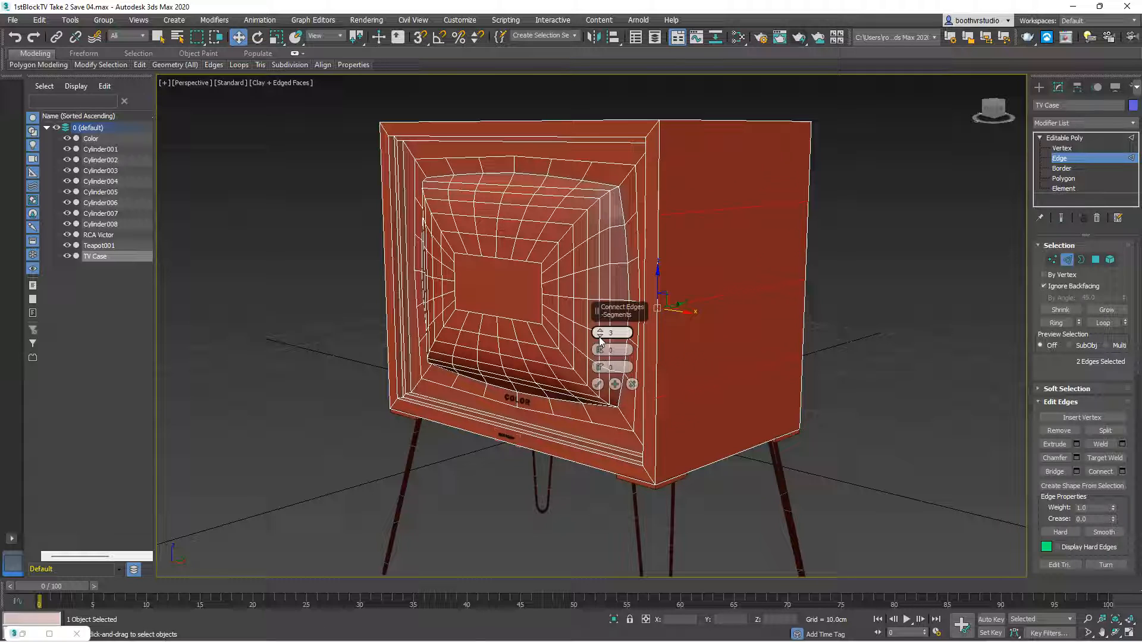
{"action": "left_click", "coordinate": [600, 335]}
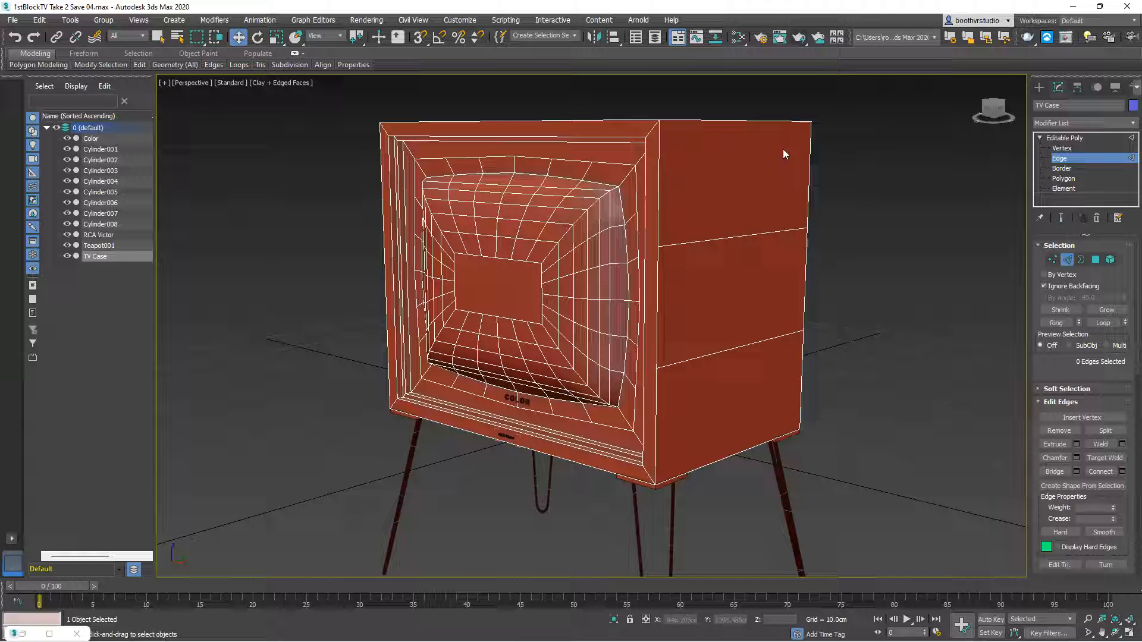
{"action": "mouse_move", "coordinate": [743, 236]}
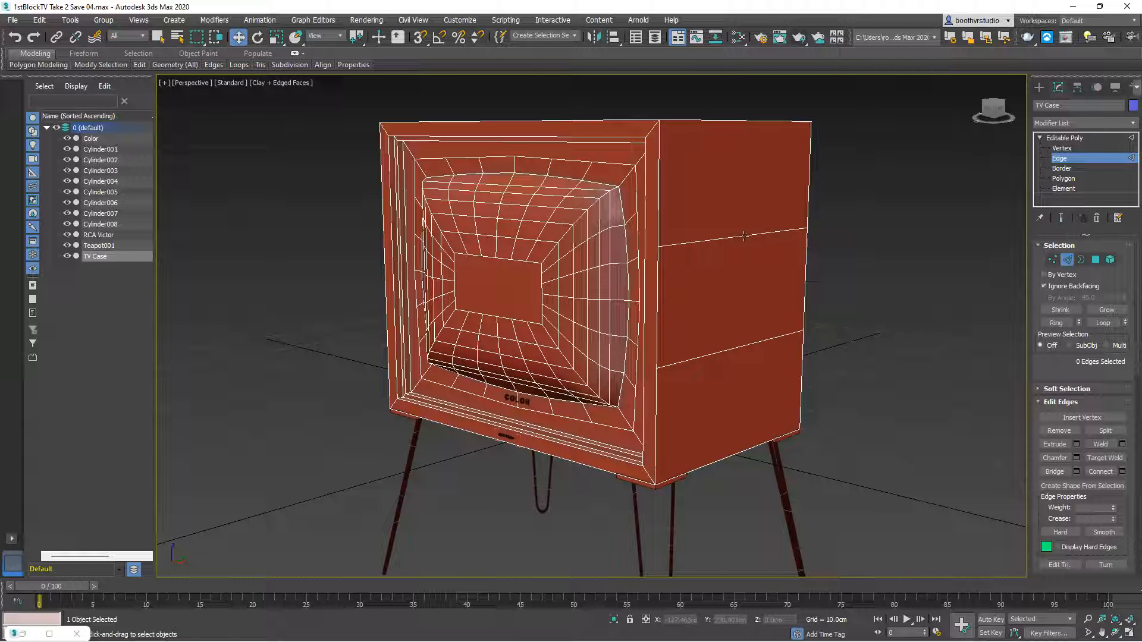
{"action": "left_click", "coordinate": [740, 234]}
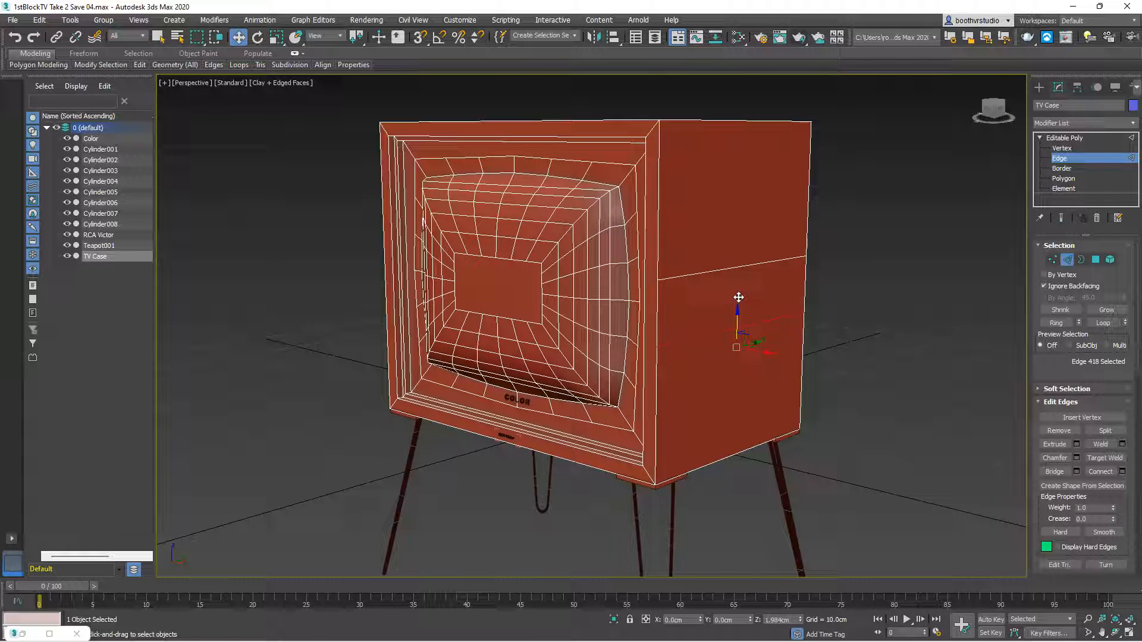
{"action": "mouse_move", "coordinate": [207, 636]}
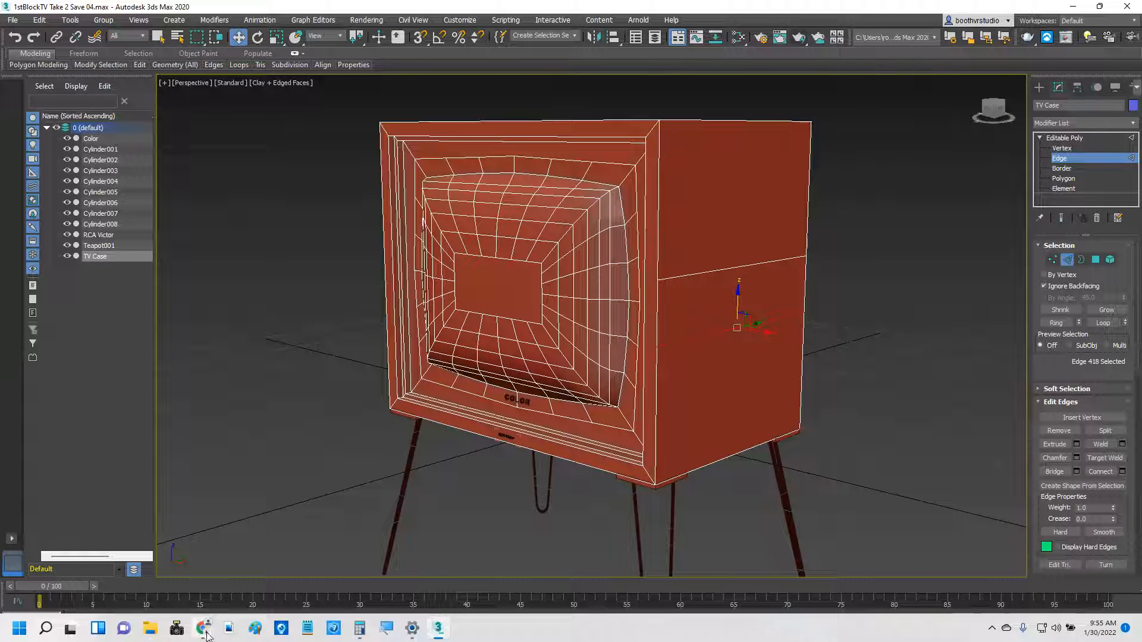
Bring up the retro TV reference photo in Chrome's Google Classroom page.
{"action": "left_click", "coordinate": [203, 627]}
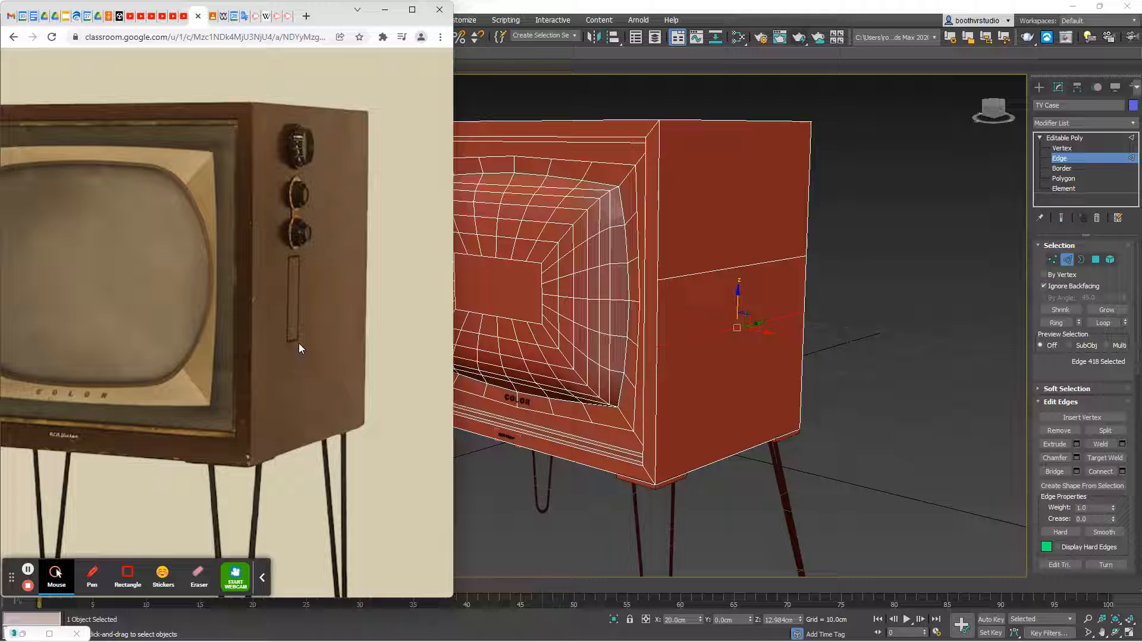
{"action": "mouse_move", "coordinate": [305, 290]}
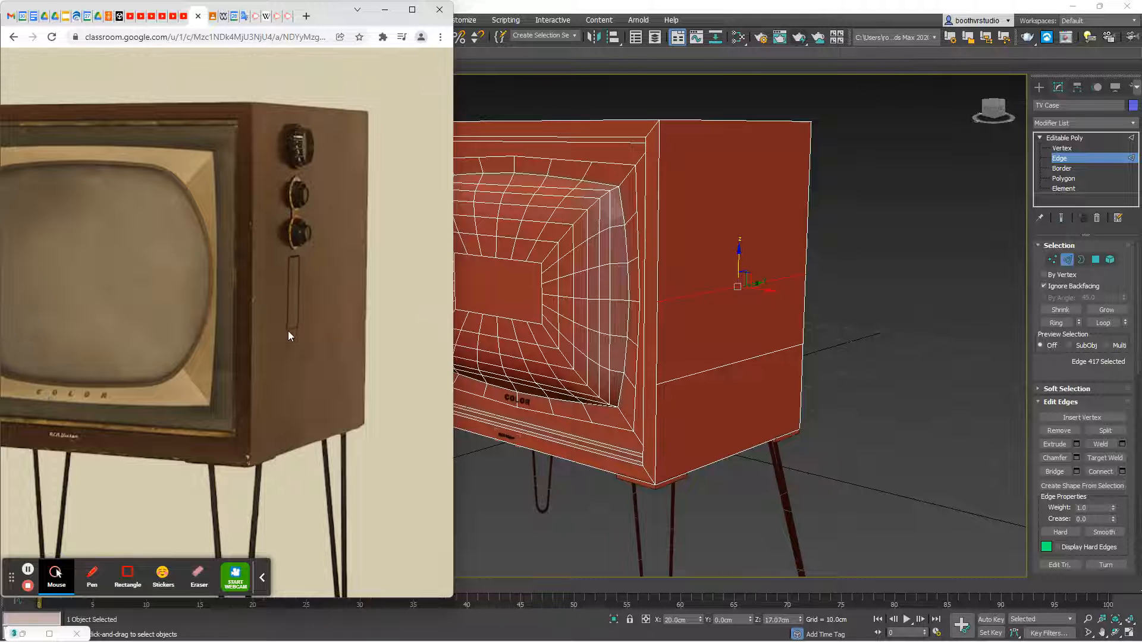
{"action": "mouse_move", "coordinate": [302, 273]}
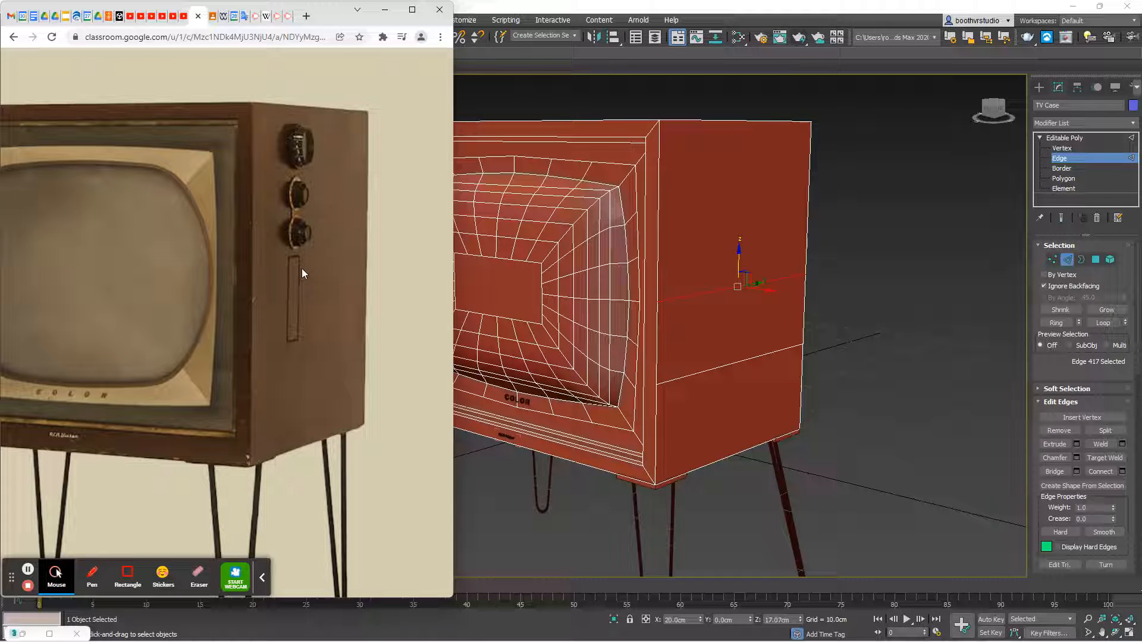
{"action": "mouse_move", "coordinate": [295, 265]}
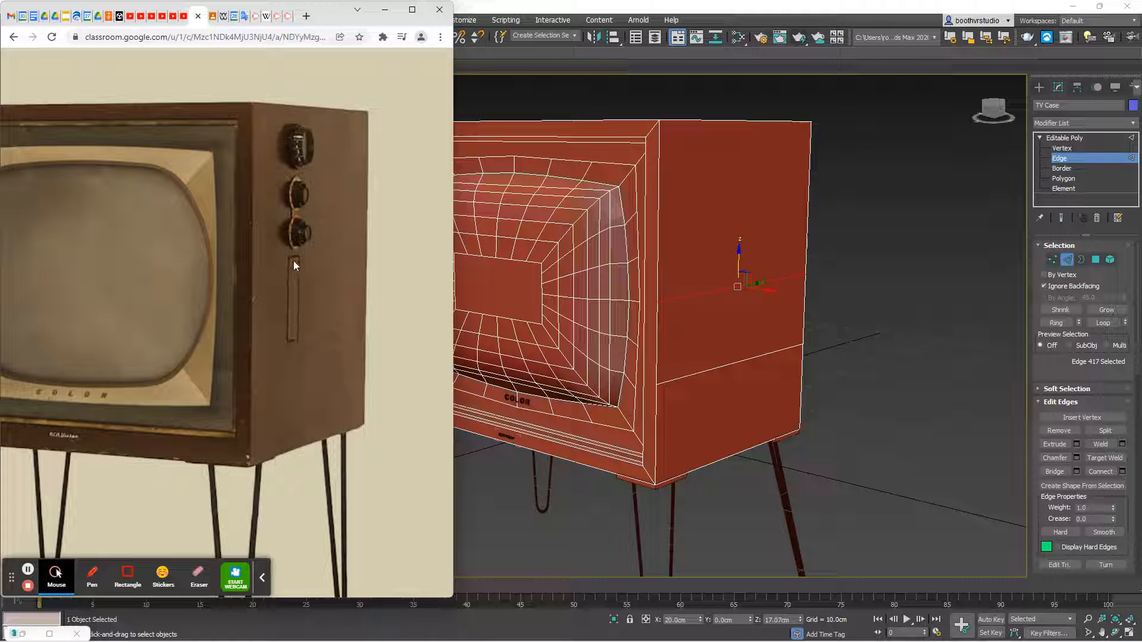
{"action": "mouse_move", "coordinate": [298, 320]}
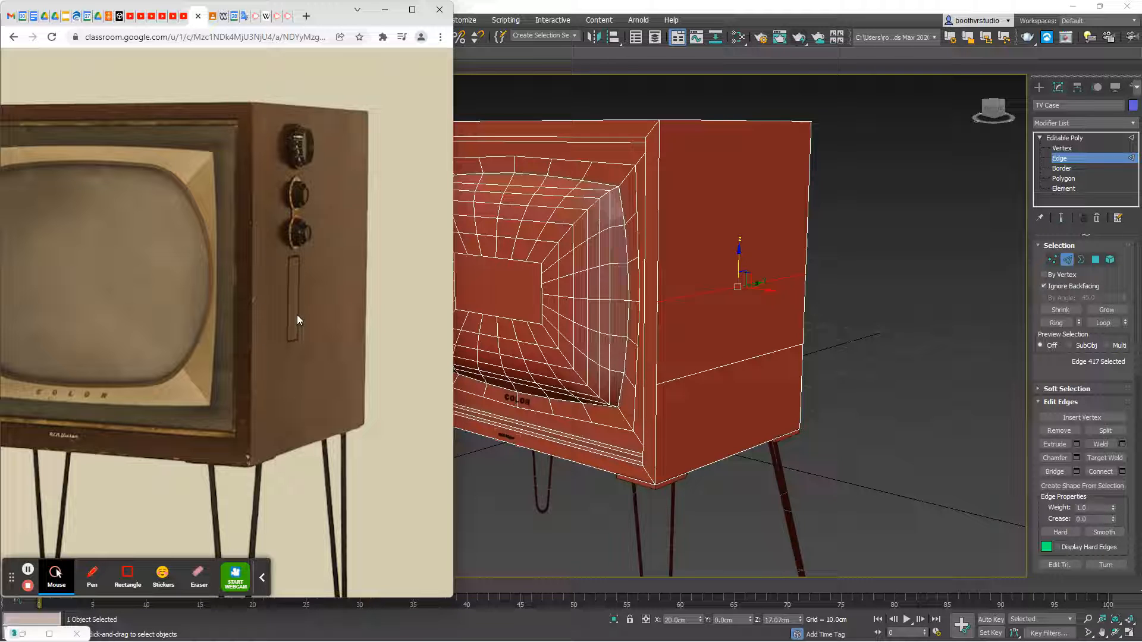
{"action": "mouse_move", "coordinate": [411, 317]}
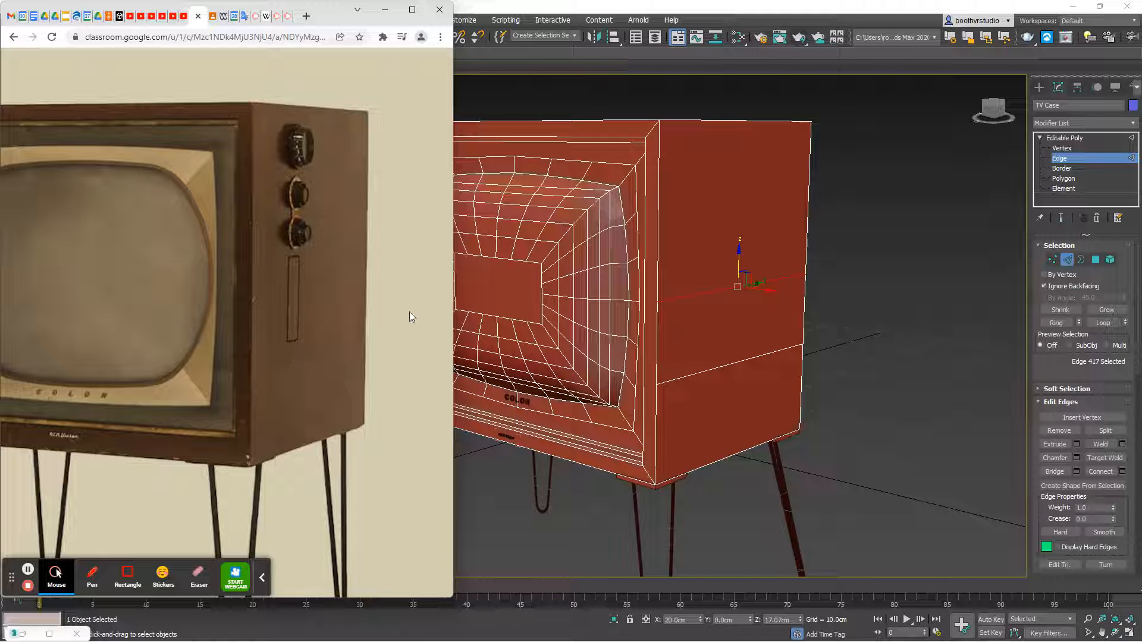
{"action": "right_click", "coordinate": [726, 289]}
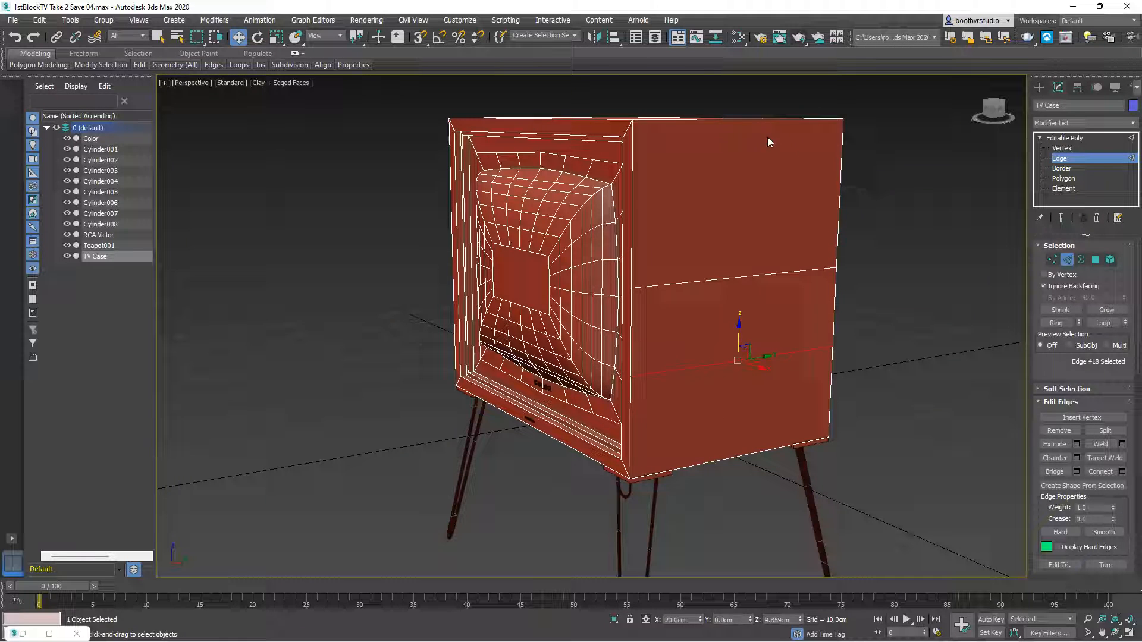
Select the side-panel edges and connect them with 2 segments.
{"action": "left_click", "coordinate": [743, 116]}
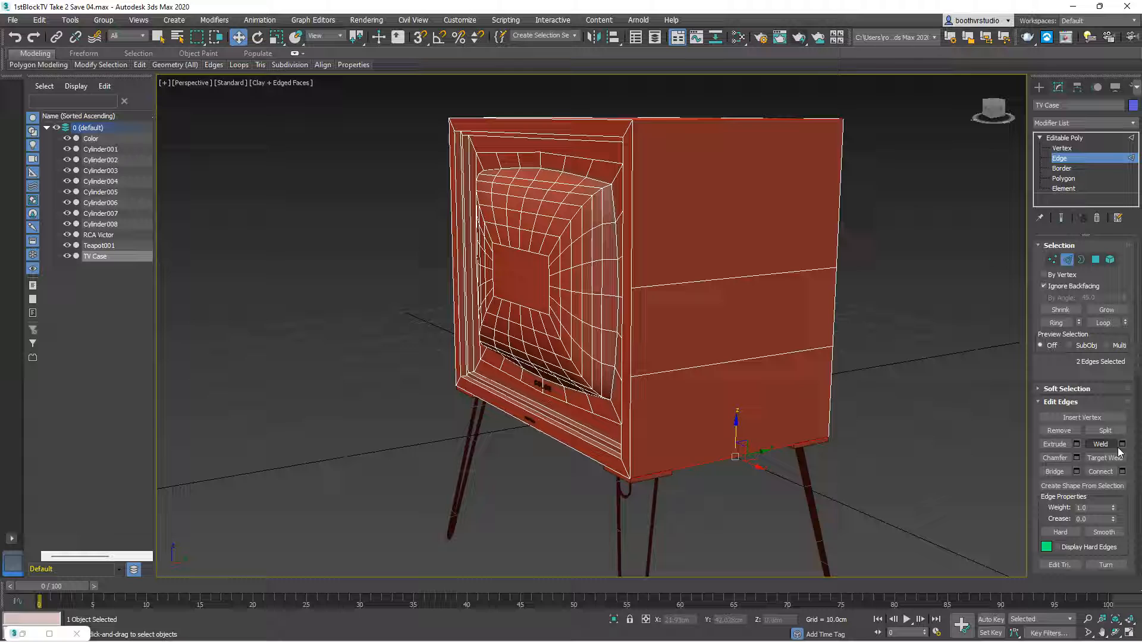
{"action": "left_click", "coordinate": [1121, 471]}
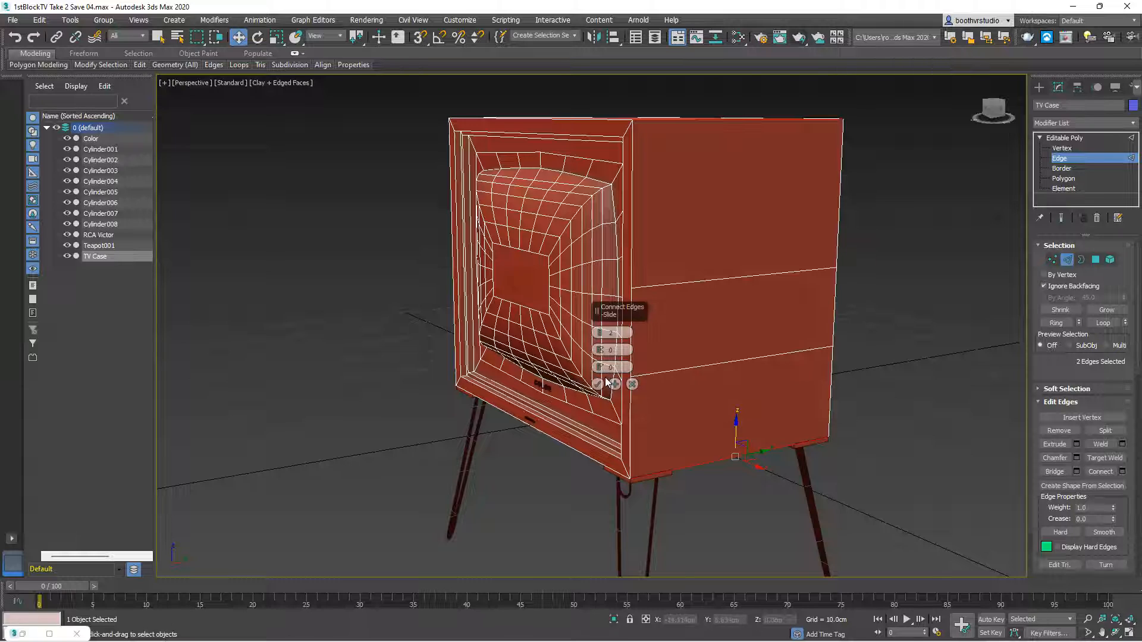
{"action": "mouse_move", "coordinate": [611, 350]}
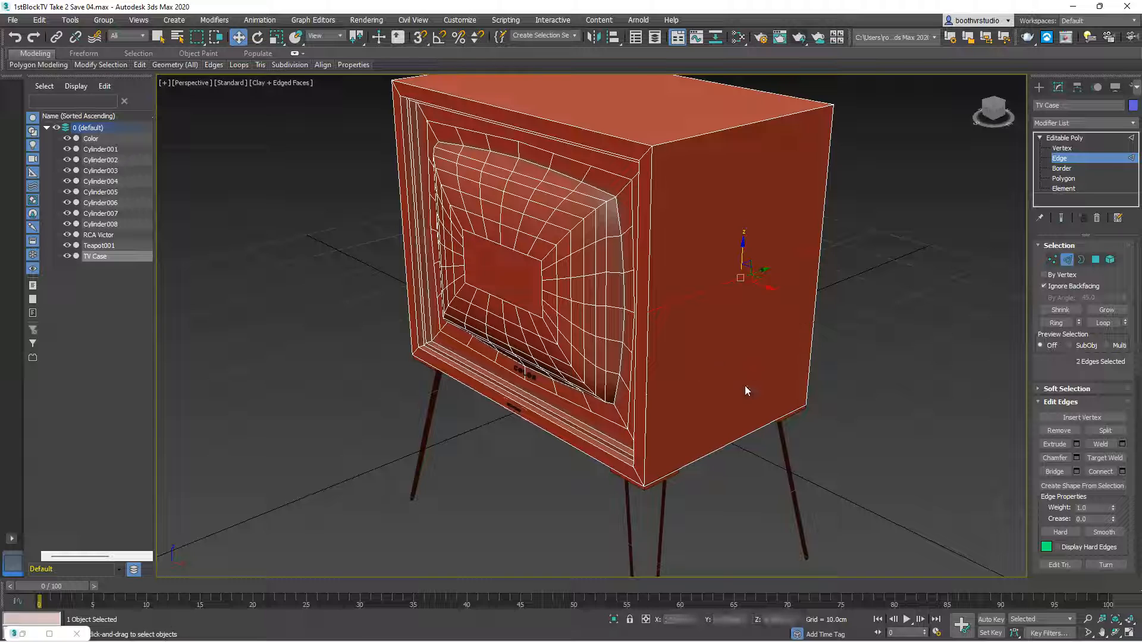
{"action": "left_click", "coordinate": [1124, 471]}
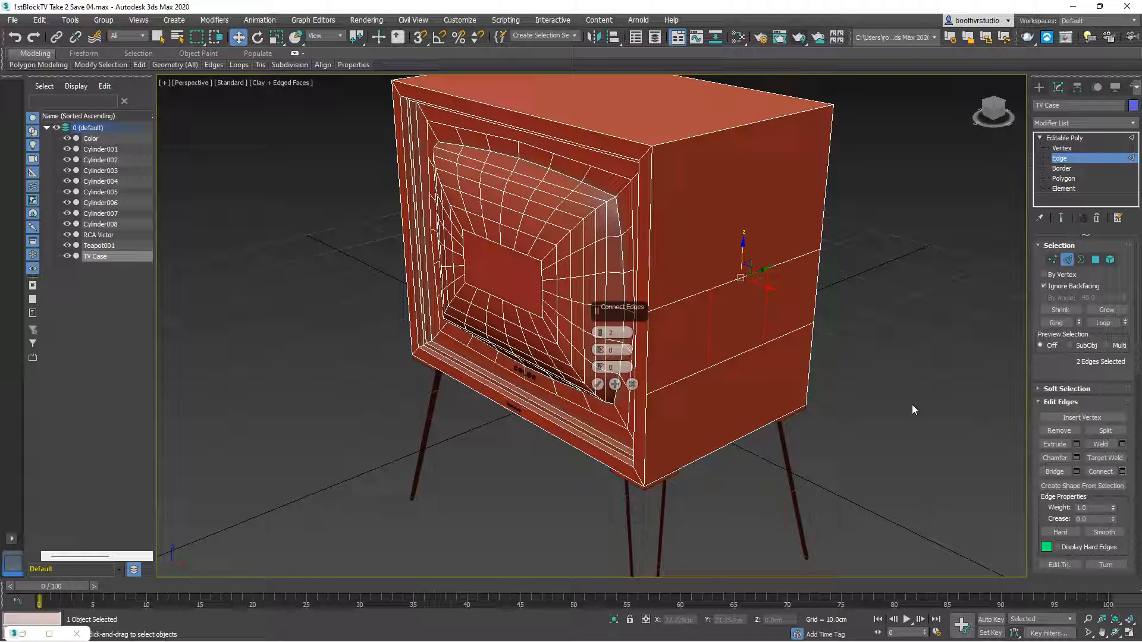
{"action": "mouse_move", "coordinate": [860, 408]}
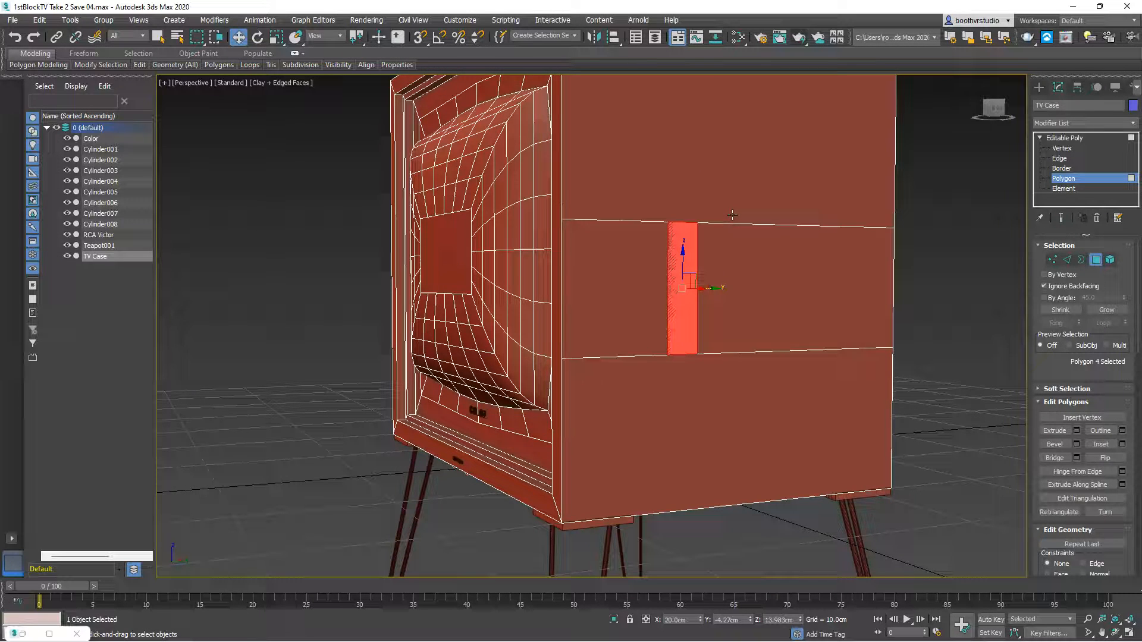
Select a side edge, then select the narrow panel face in Polygon mode.
{"action": "left_click", "coordinate": [1058, 158]}
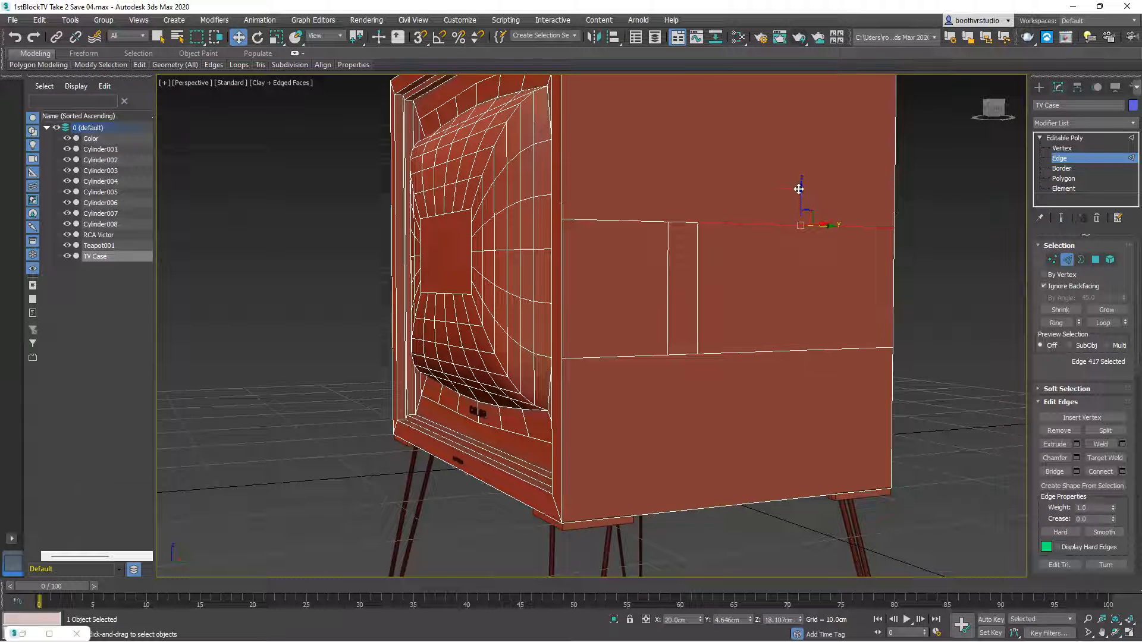
{"action": "left_click", "coordinate": [627, 231]}
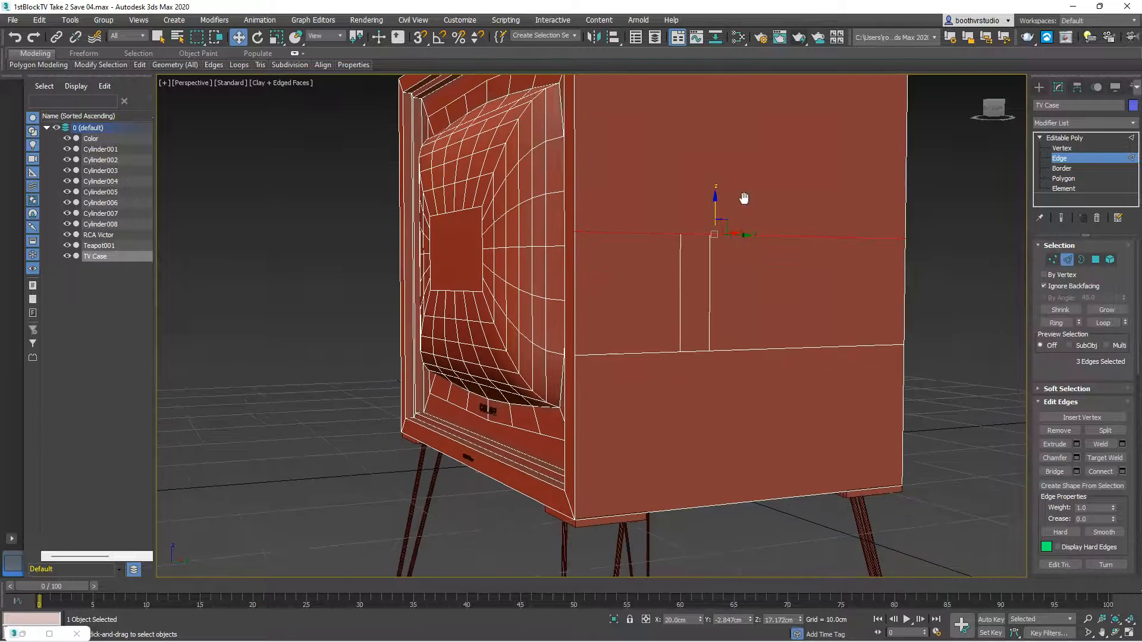
{"action": "left_click", "coordinate": [1064, 179]}
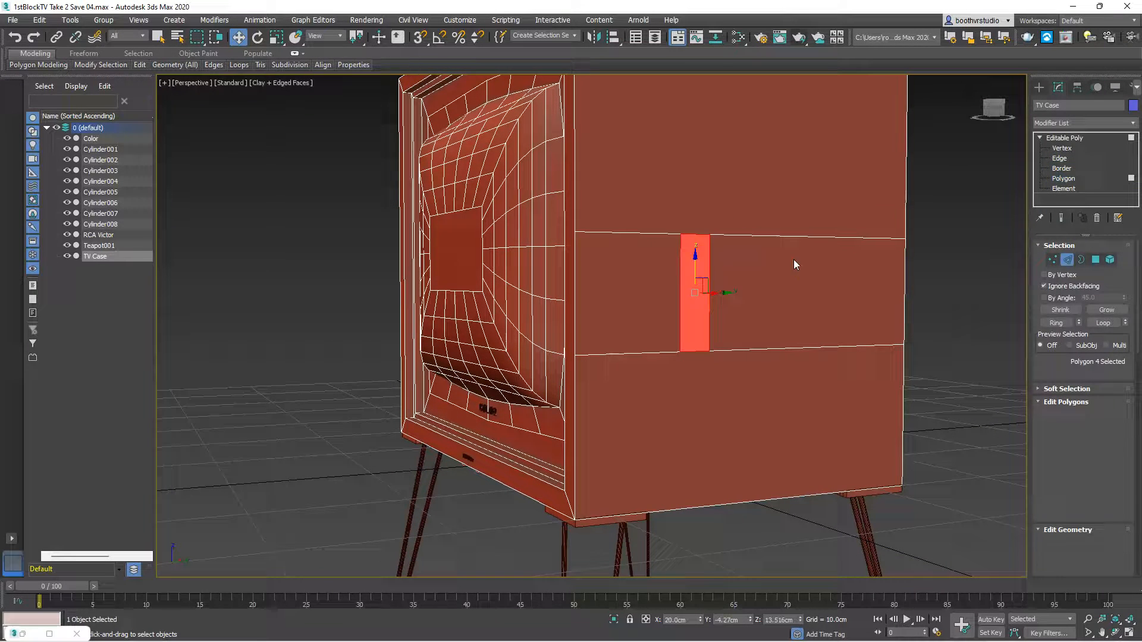
{"action": "left_click", "coordinate": [1064, 178]}
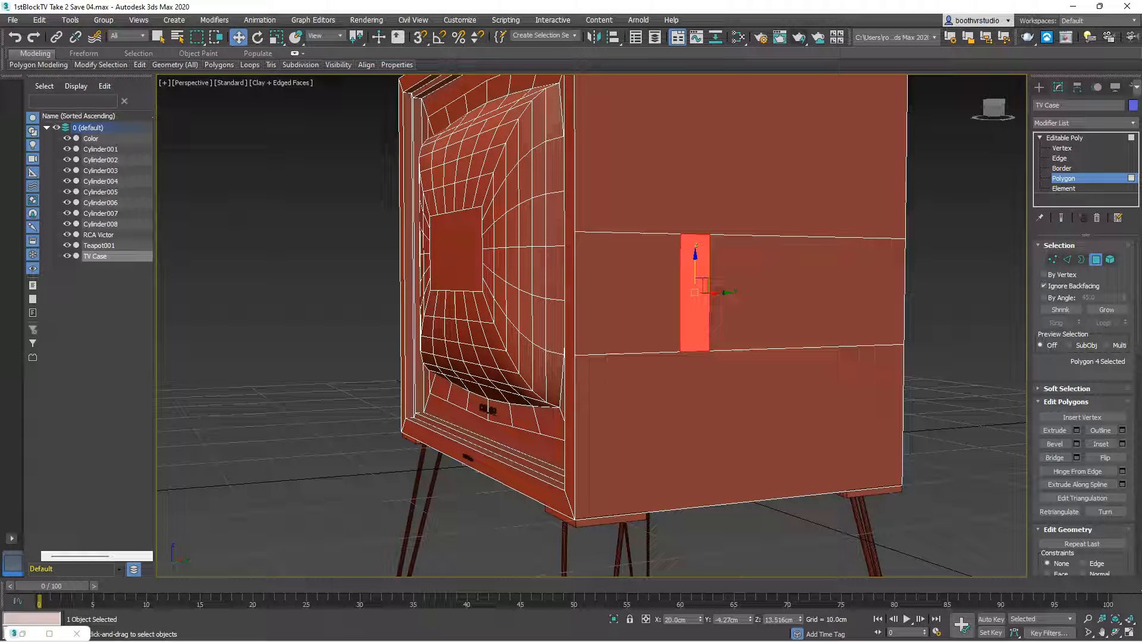
Inset the selected narrow side-panel polygon by 0.1 cm.
{"action": "left_click", "coordinate": [158, 36]}
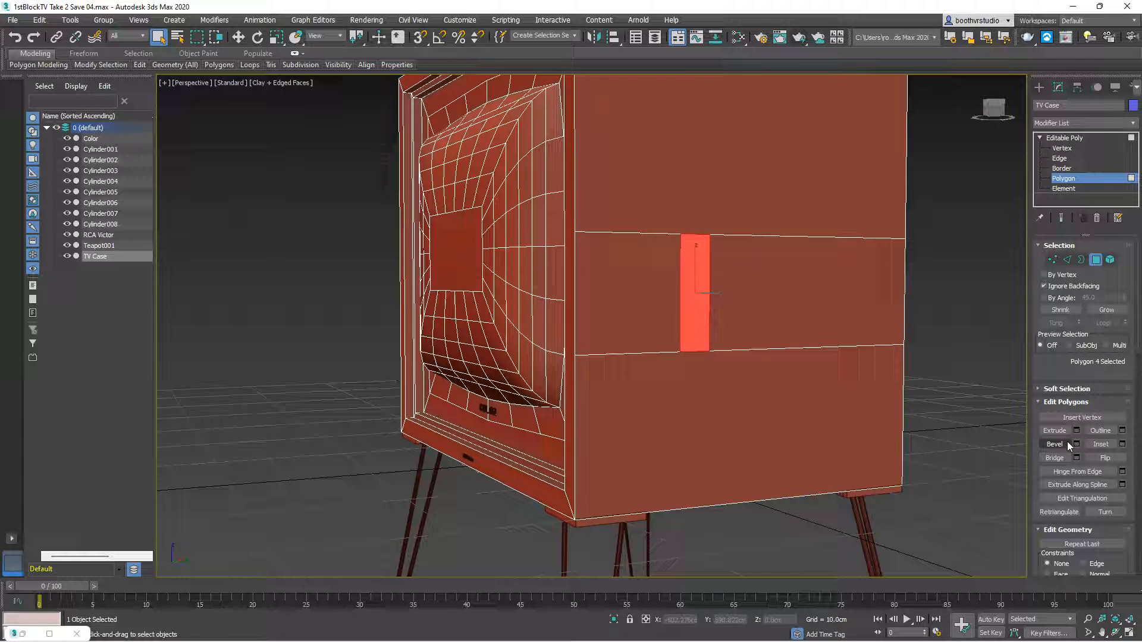
{"action": "mouse_move", "coordinate": [1054, 430]}
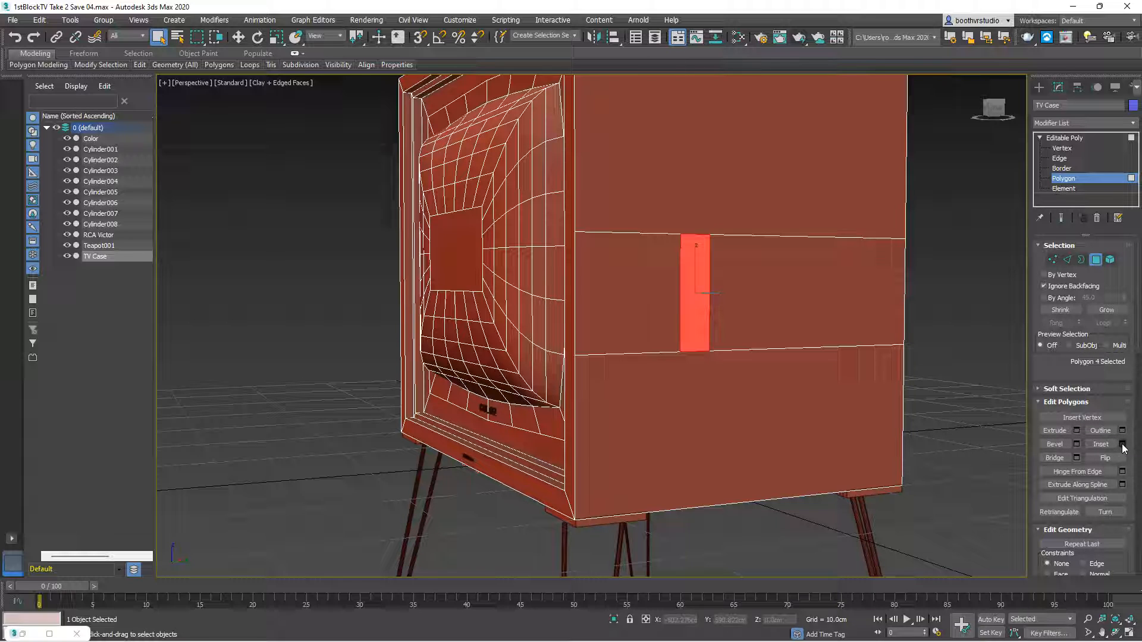
{"action": "left_click", "coordinate": [1122, 443]}
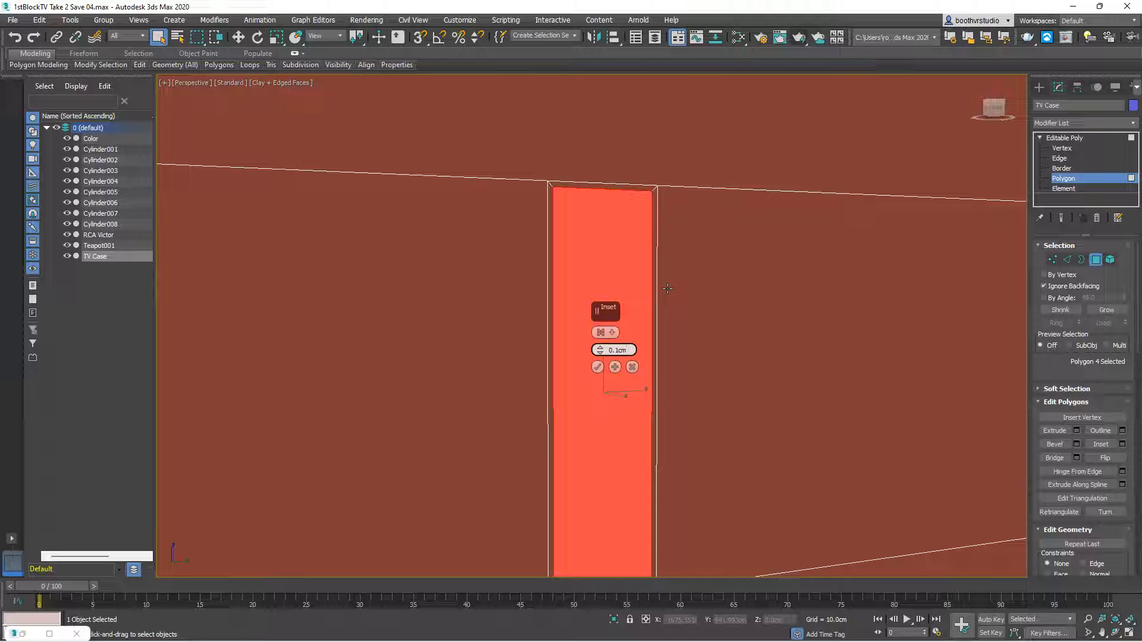
{"action": "mouse_move", "coordinate": [642, 335]}
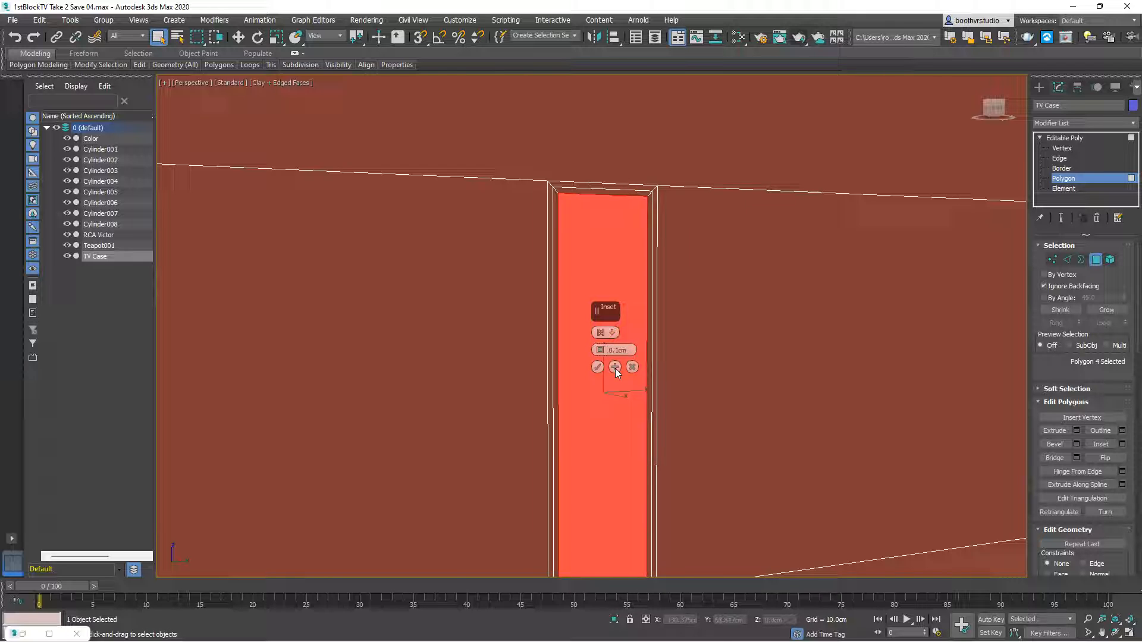
{"action": "mouse_move", "coordinate": [597, 366]}
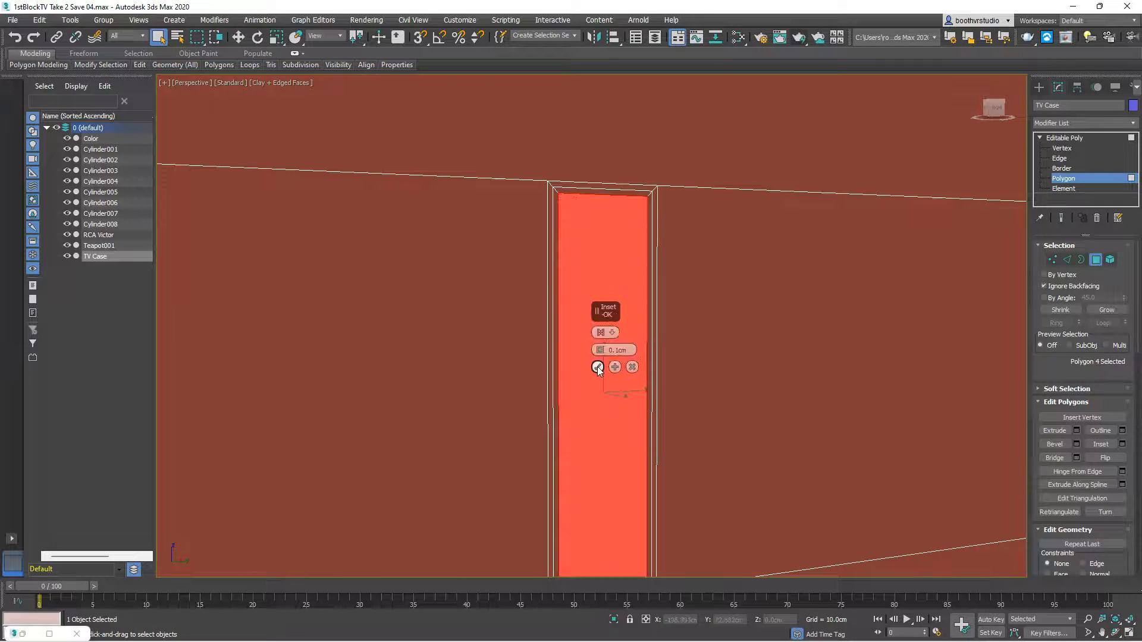
{"action": "left_click", "coordinate": [597, 366]}
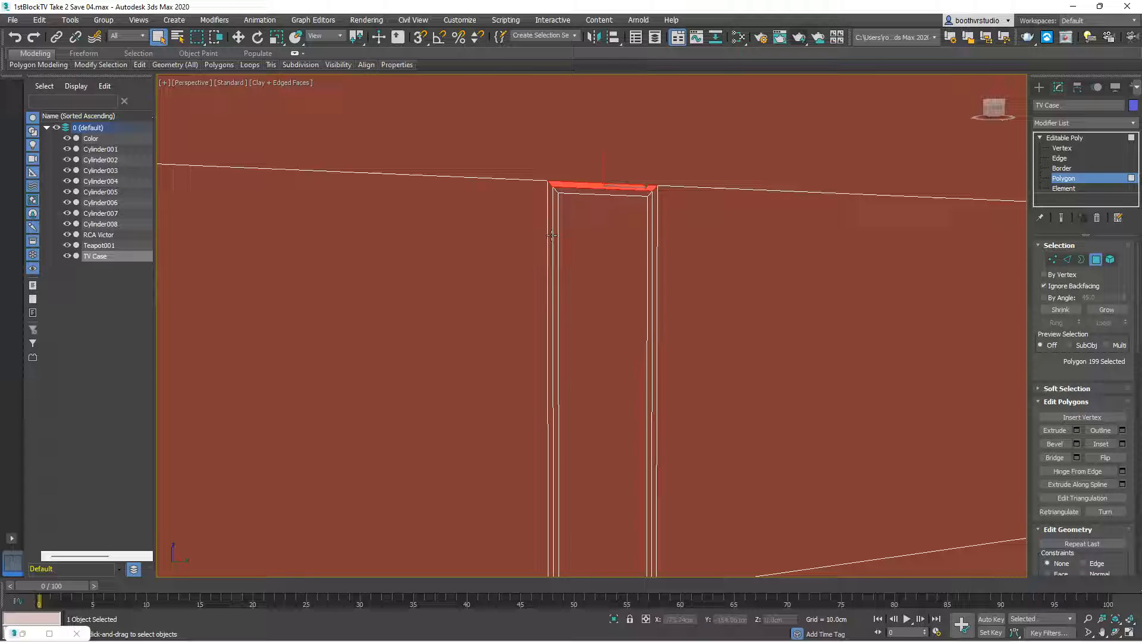
Select the four inset border strips and extrude them -0.05 cm inward.
{"action": "left_click", "coordinate": [652, 233]}
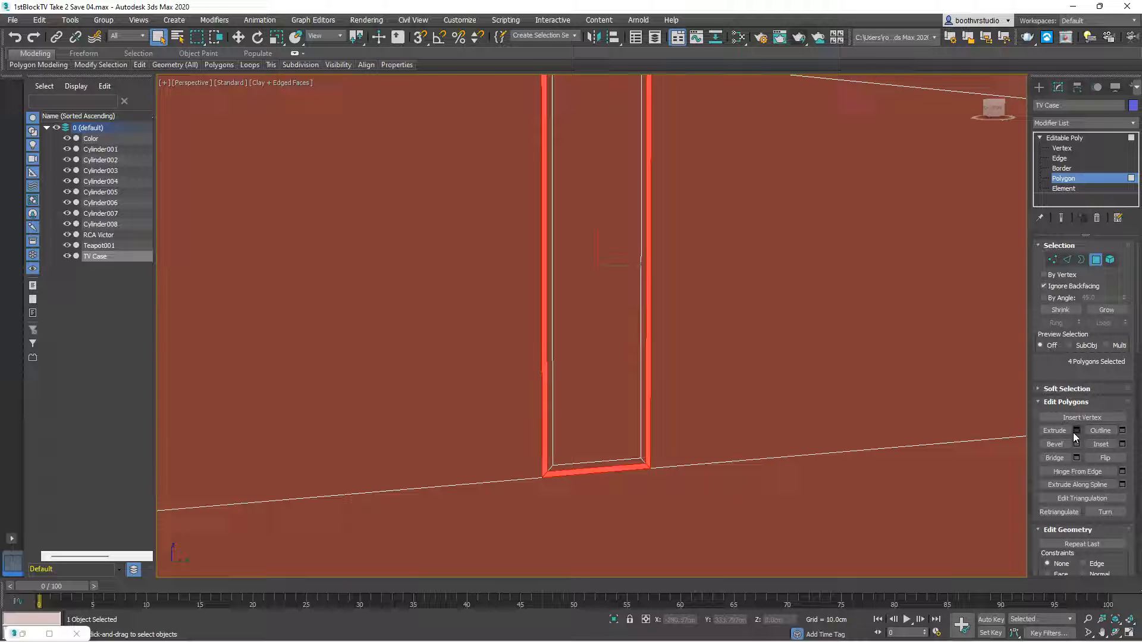
{"action": "left_click", "coordinate": [1075, 431]}
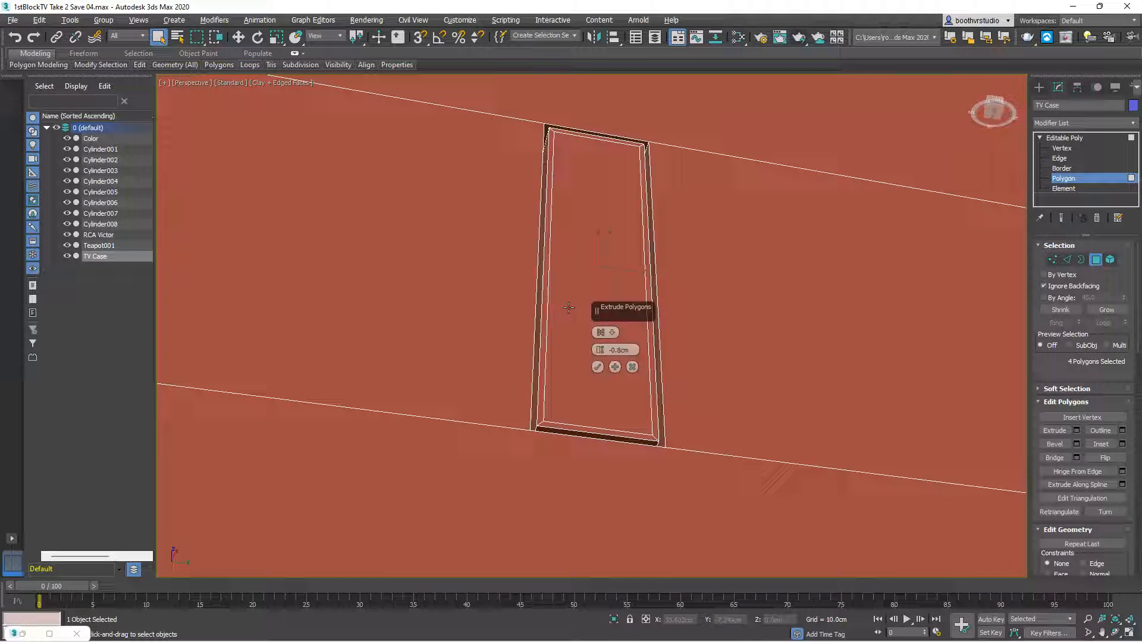
{"action": "left_click", "coordinate": [600, 332]}
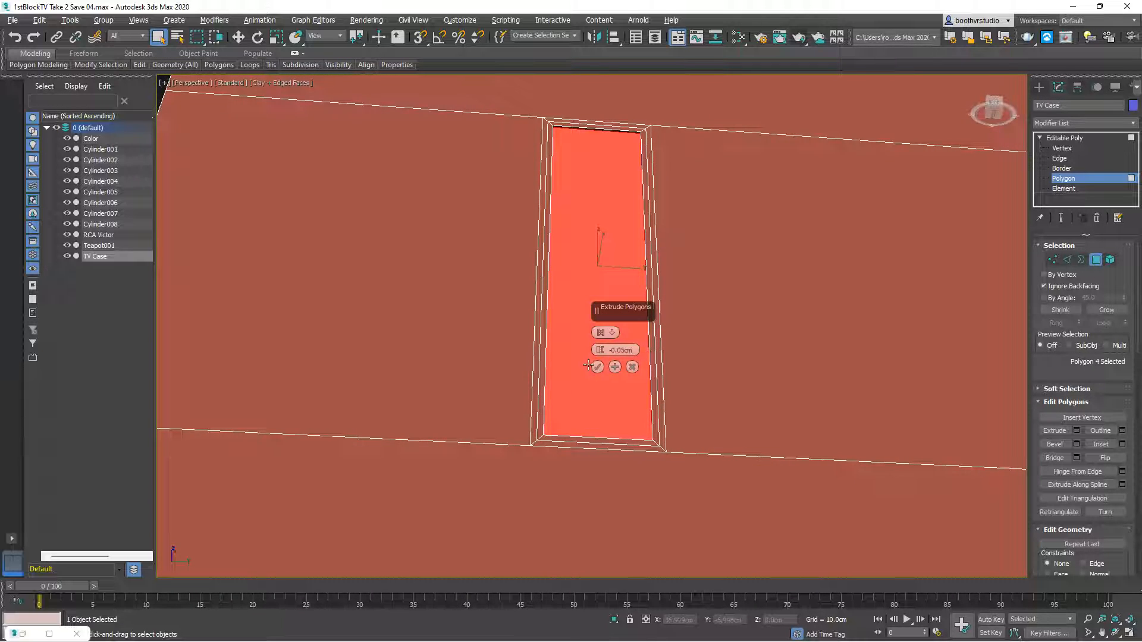
{"action": "left_click", "coordinate": [595, 366]}
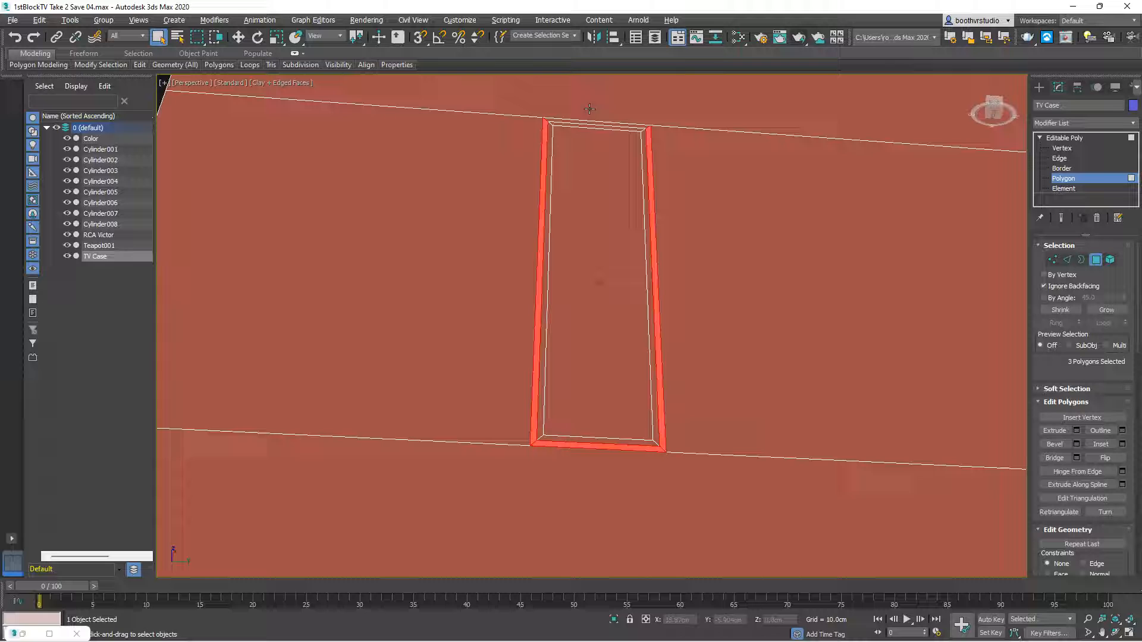
{"action": "left_click", "coordinate": [588, 127]}
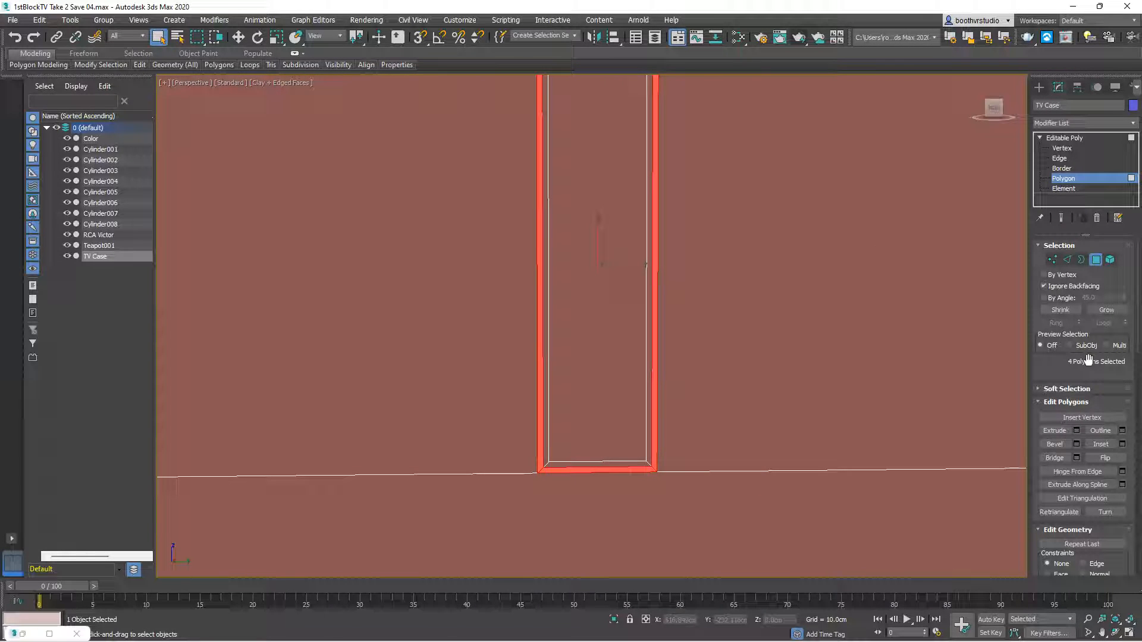
{"action": "left_click", "coordinate": [1090, 429]}
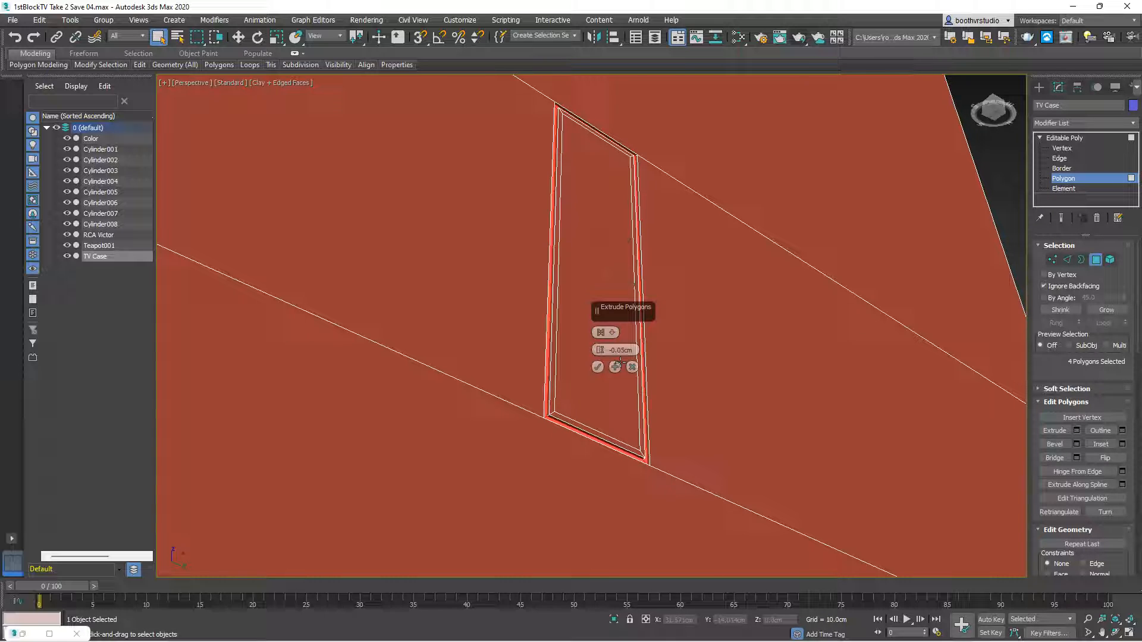
{"action": "left_click", "coordinate": [597, 367]}
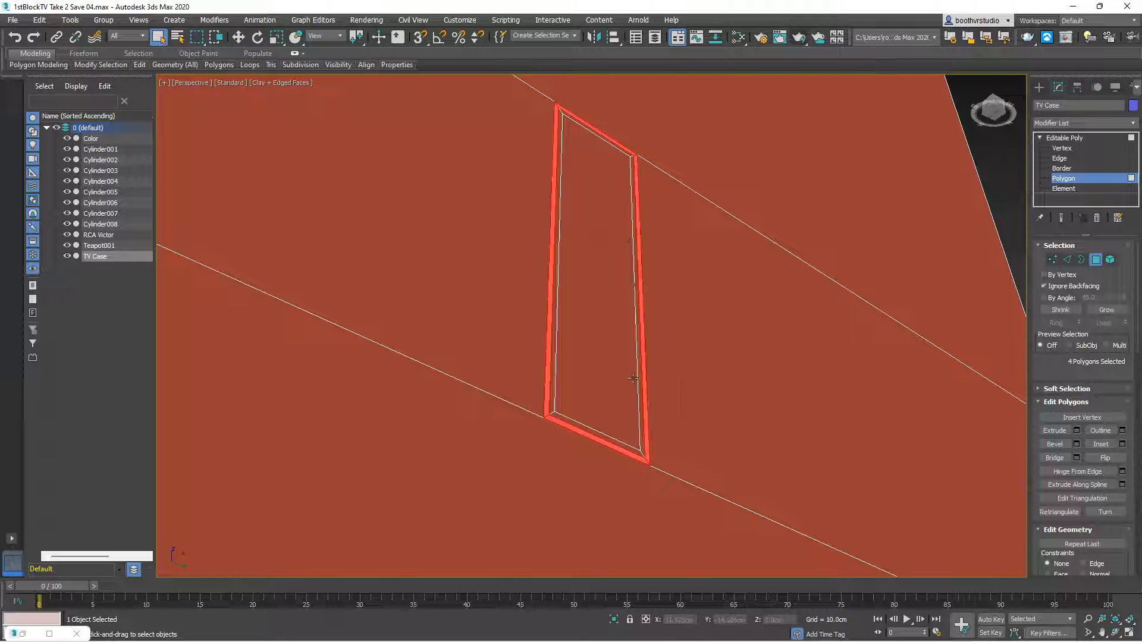
Extrude the border strips a further -0.1 cm into the case.
{"action": "left_click", "coordinate": [557, 255]}
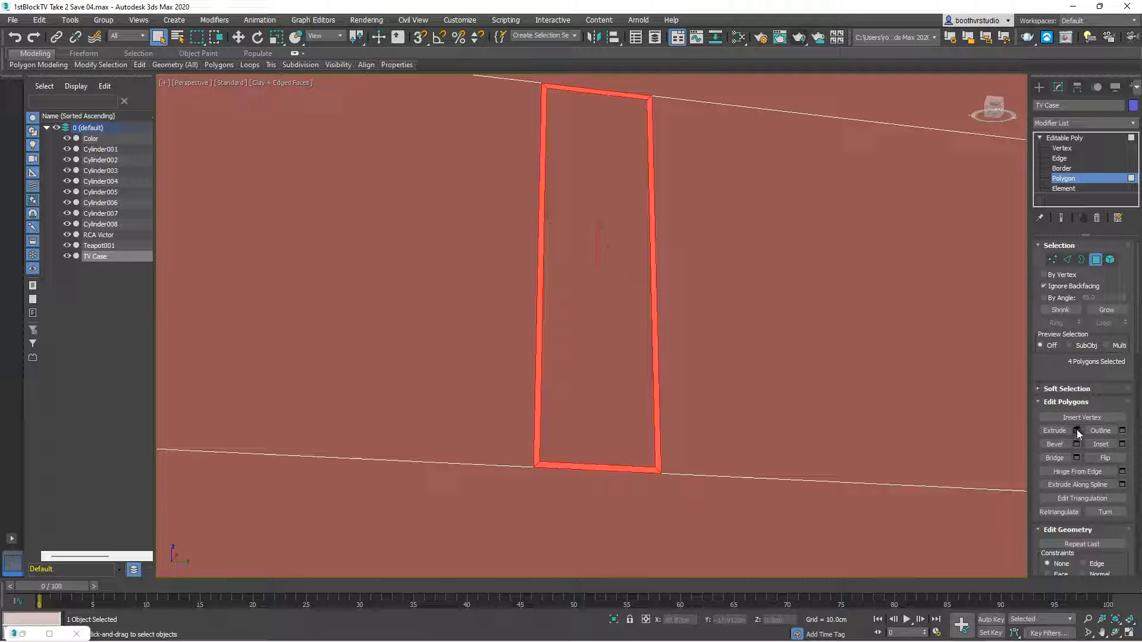
{"action": "left_click", "coordinate": [1071, 431]}
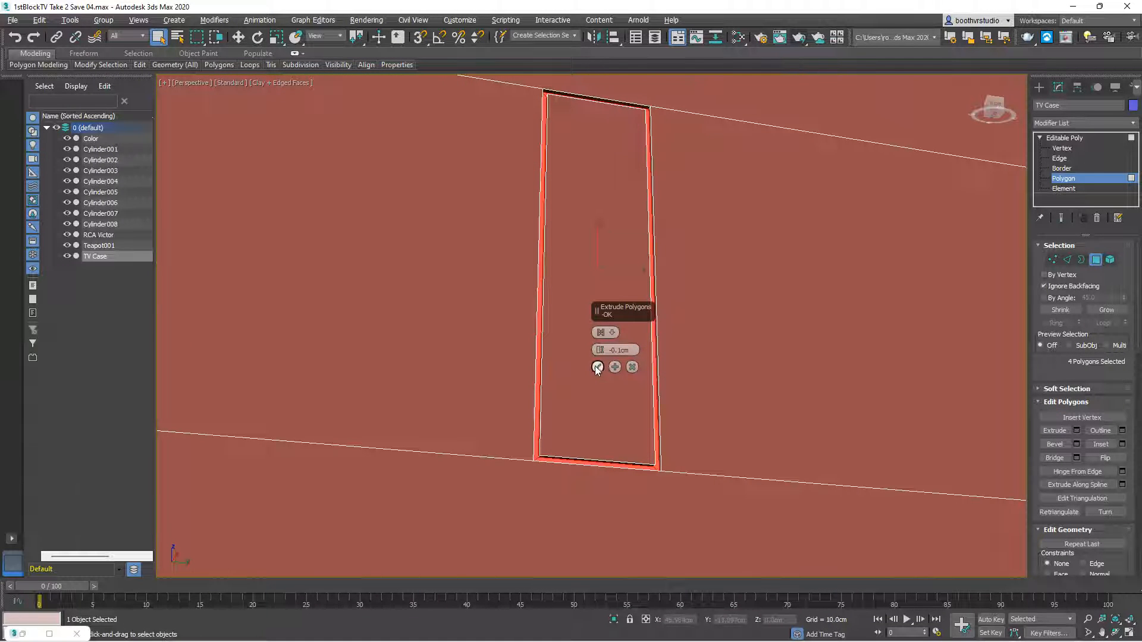
{"action": "left_click", "coordinate": [597, 367]}
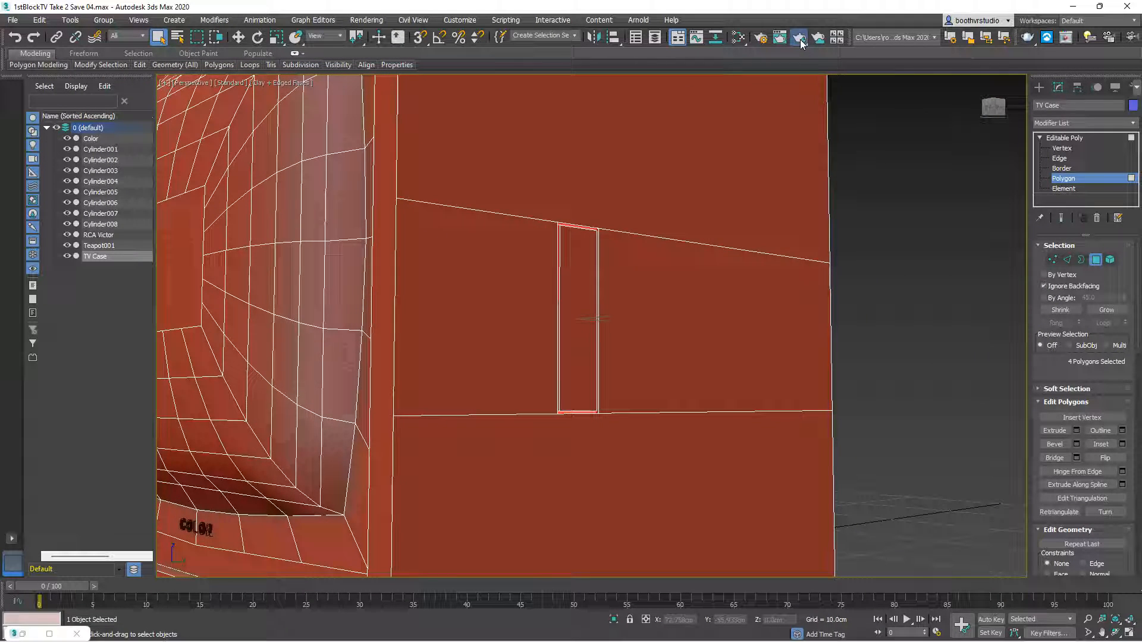
Render the Perspective view to check the recessed side slot.
{"action": "left_click", "coordinate": [797, 37]}
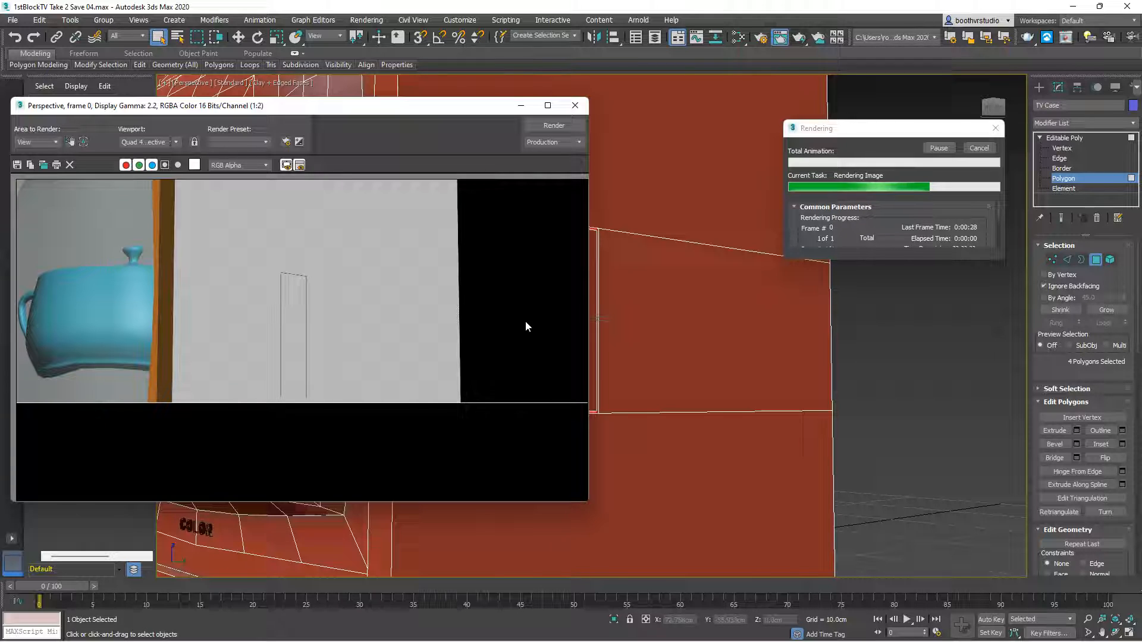
{"action": "mouse_move", "coordinate": [643, 281]}
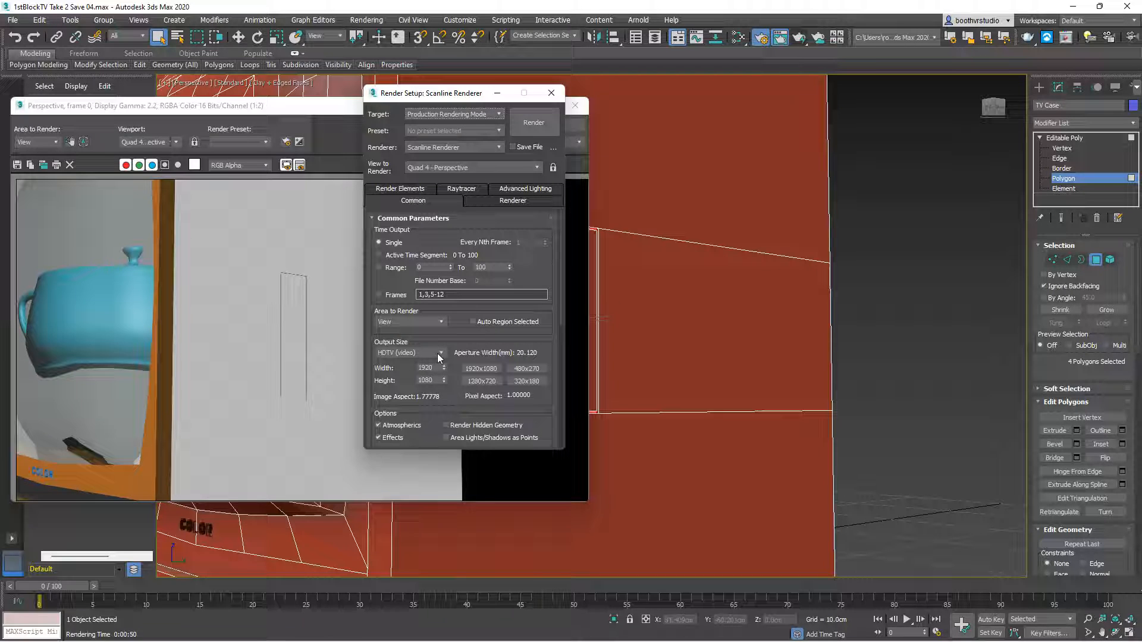
Change Output Size from HDTV to Custom 640×480, re-render, and close Render Setup.
{"action": "left_click", "coordinate": [440, 353]}
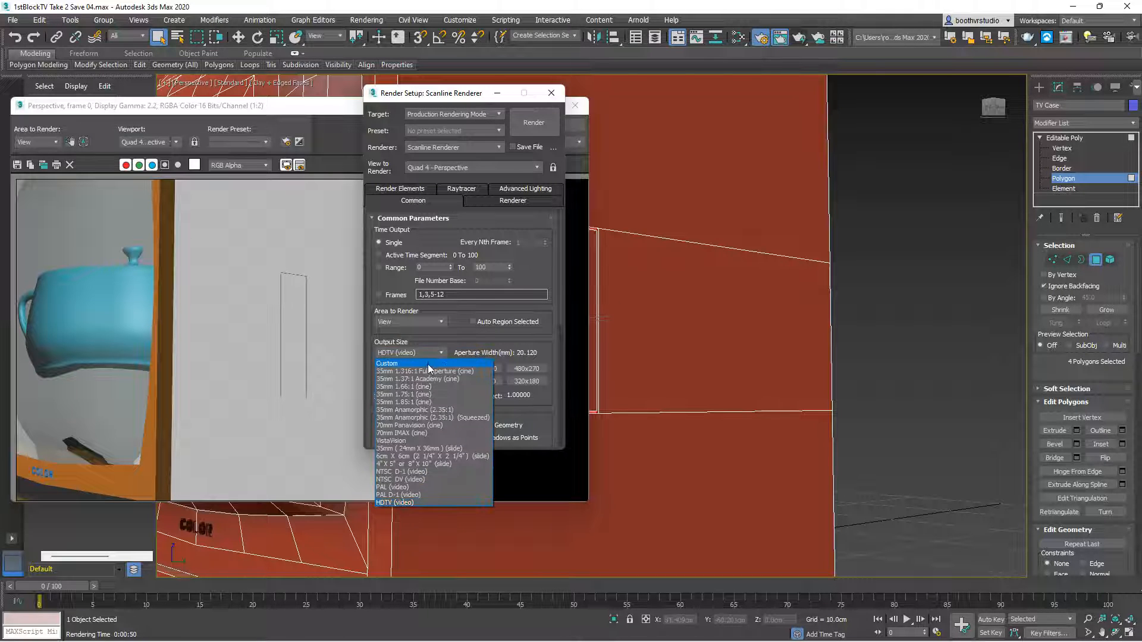
{"action": "left_click", "coordinate": [387, 363]}
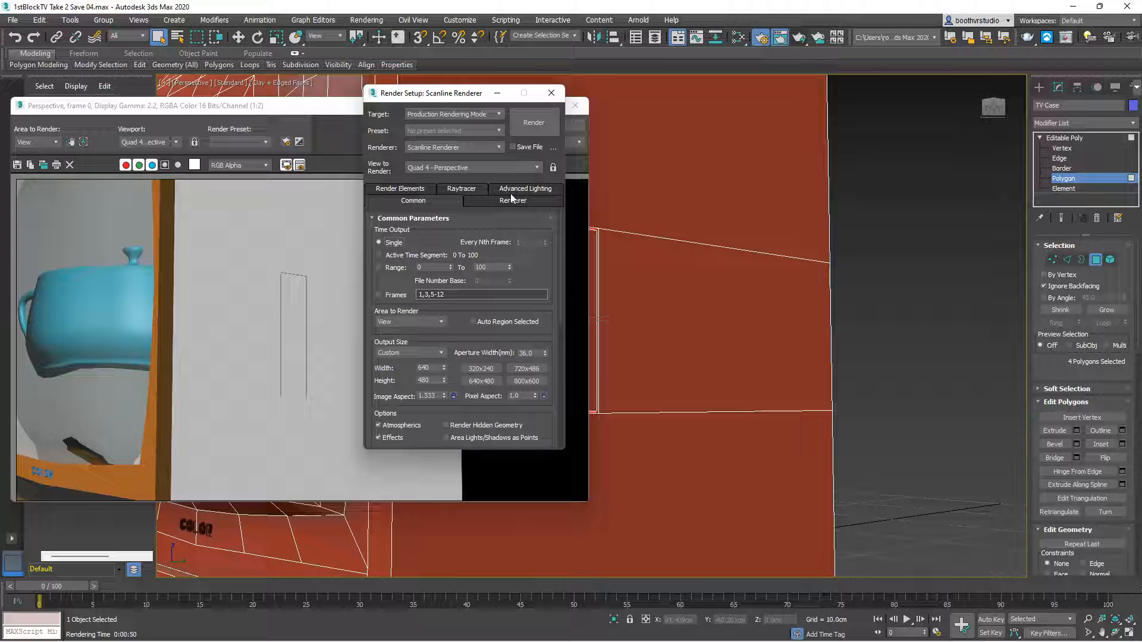
{"action": "left_click", "coordinate": [533, 121]}
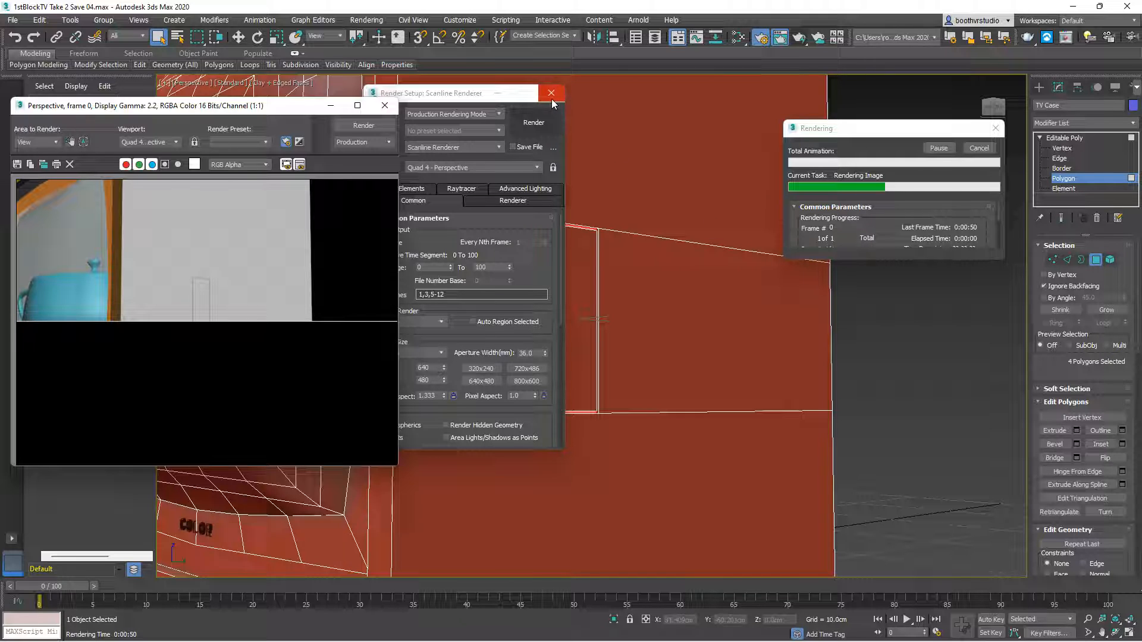
{"action": "mouse_move", "coordinate": [551, 94]}
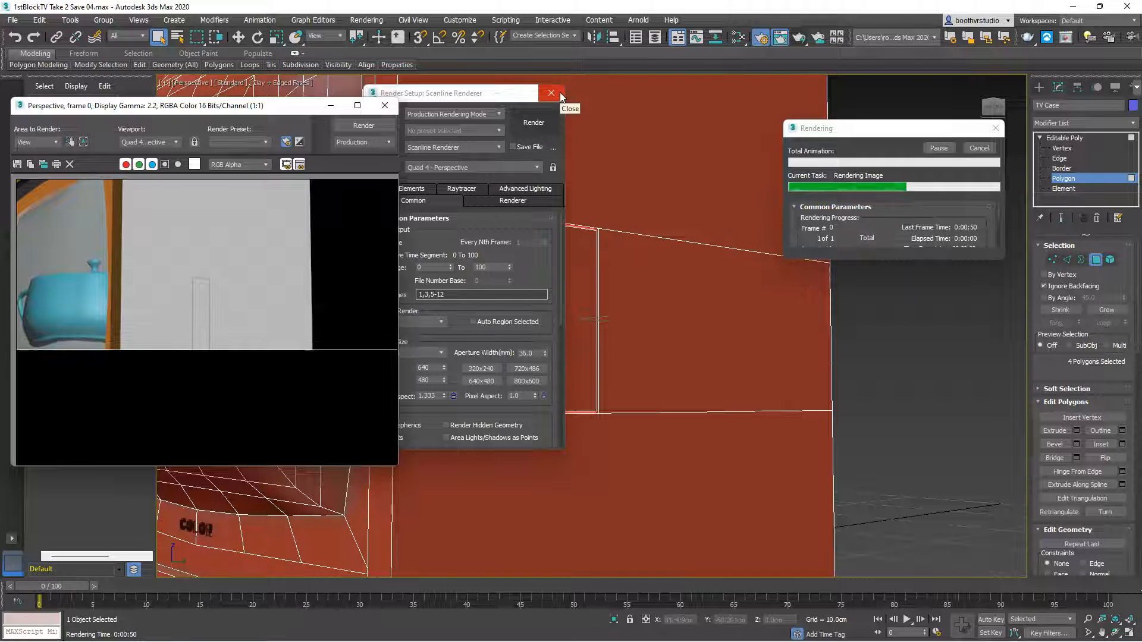
{"action": "mouse_move", "coordinate": [509, 95]}
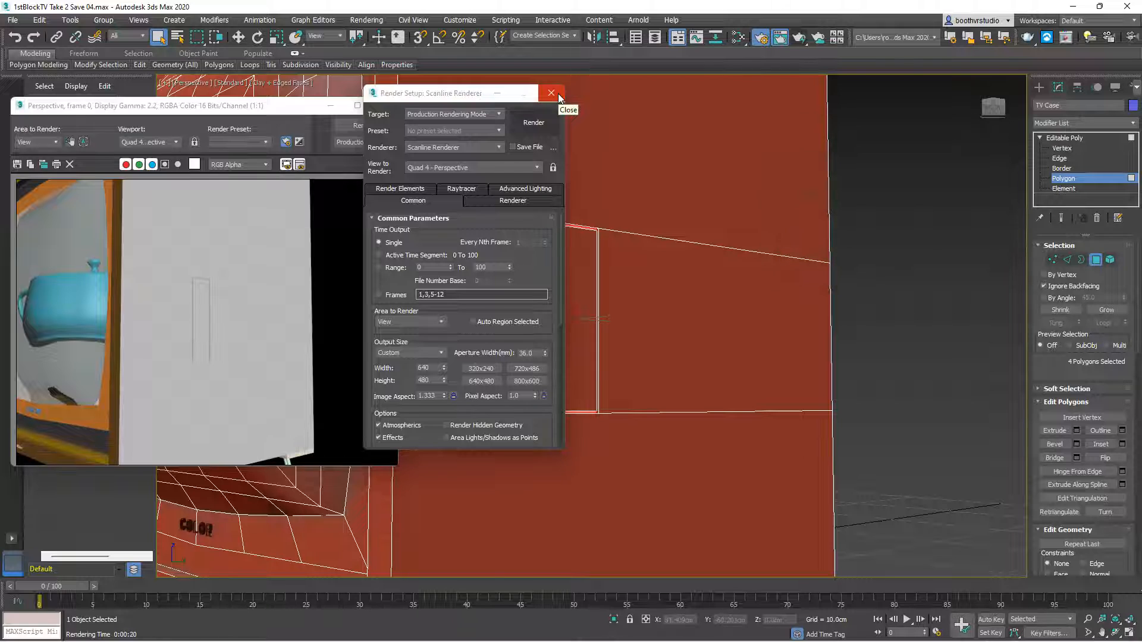
{"action": "left_click", "coordinate": [551, 92]}
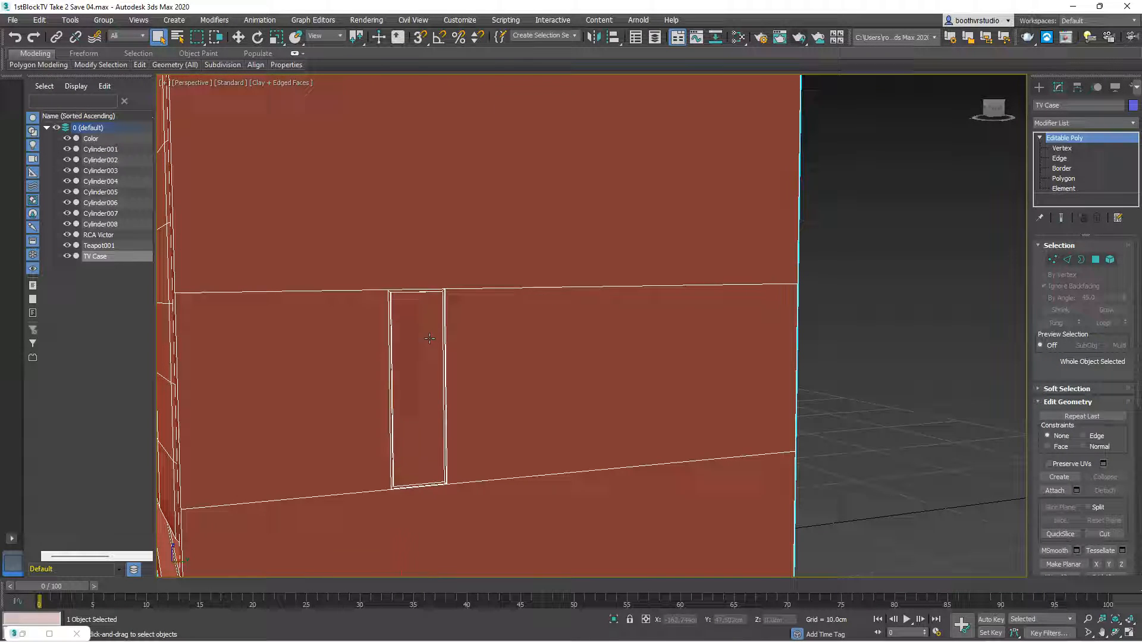
Select the recessed side panel's inner polygon and switch to Select and Uniform Scale.
{"action": "left_click", "coordinate": [1064, 178]}
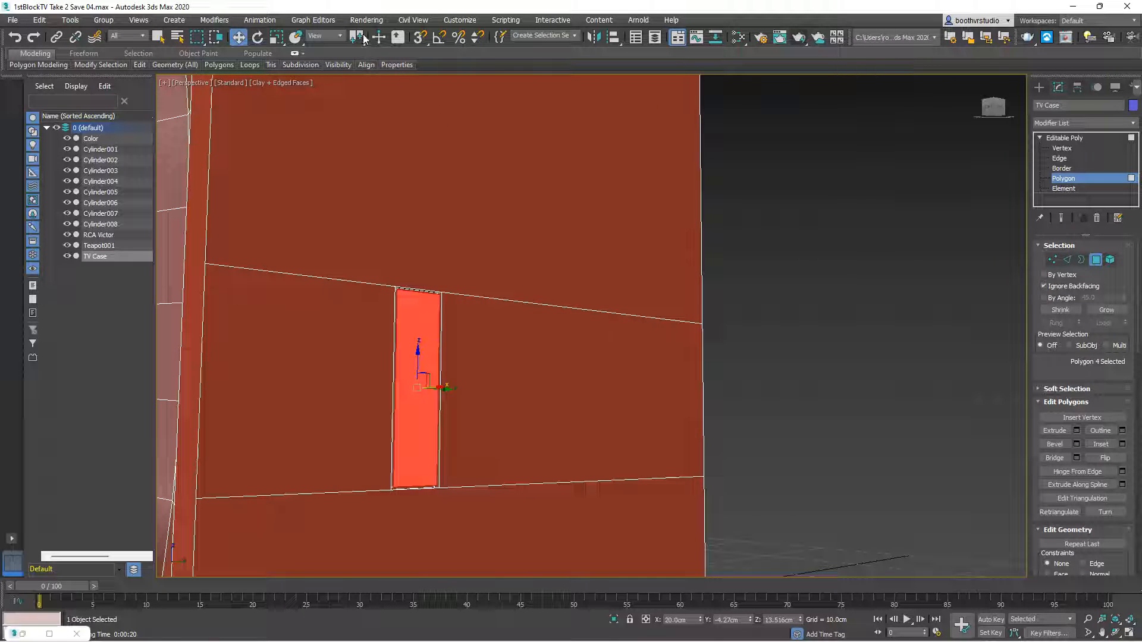
{"action": "left_click", "coordinate": [279, 37]}
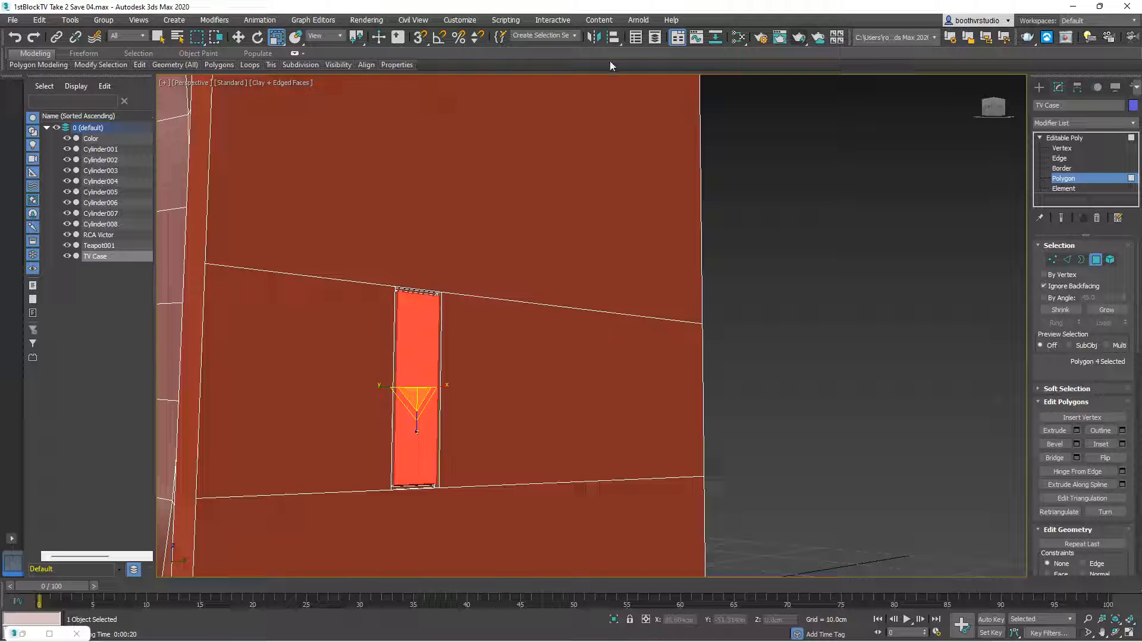
{"action": "left_click", "coordinate": [838, 246]}
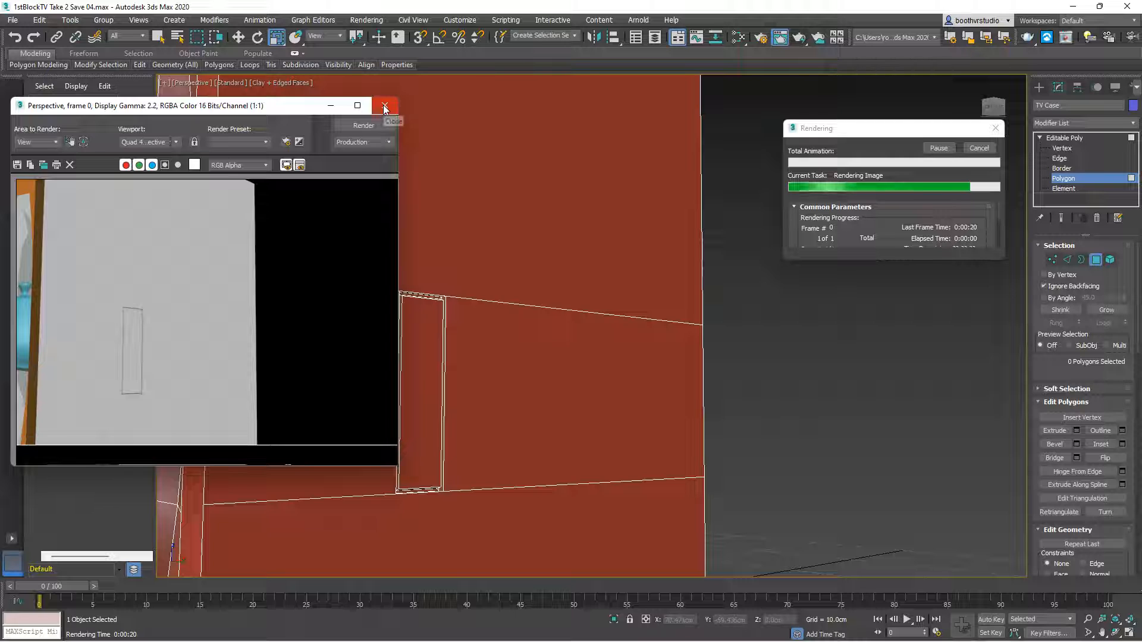
{"action": "mouse_move", "coordinate": [385, 106]}
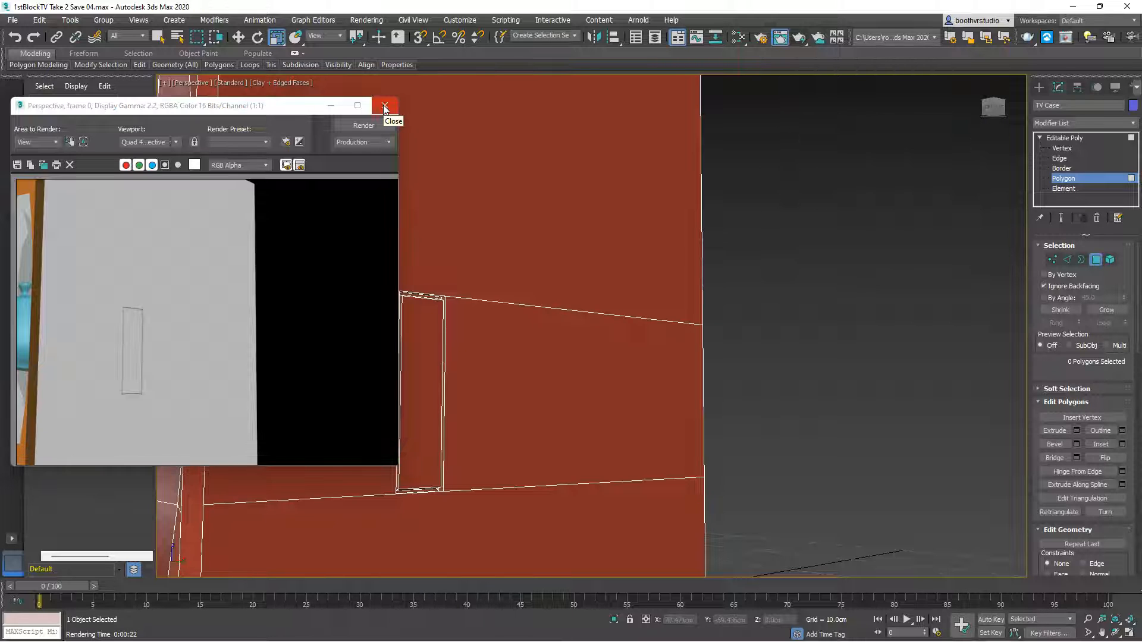
Close the Rendered Frame Window after reviewing the side panel render.
{"action": "left_click", "coordinate": [385, 106]}
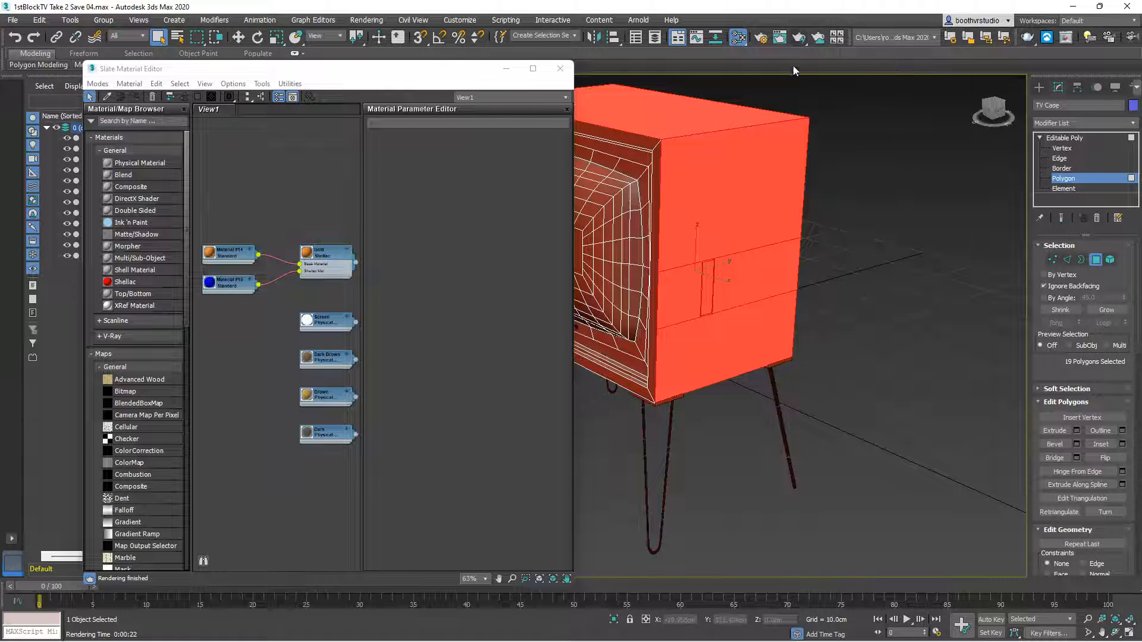
{"action": "mouse_move", "coordinate": [798, 38]}
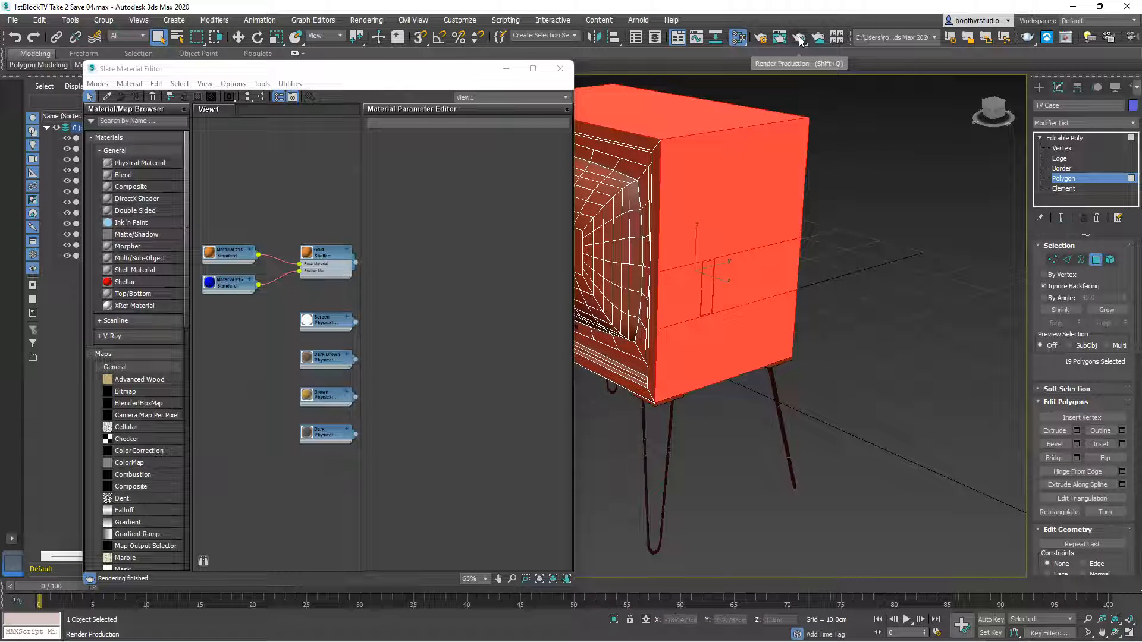
Run a production render of the brown TV case on its legs, then close the image.
{"action": "left_click", "coordinate": [798, 37]}
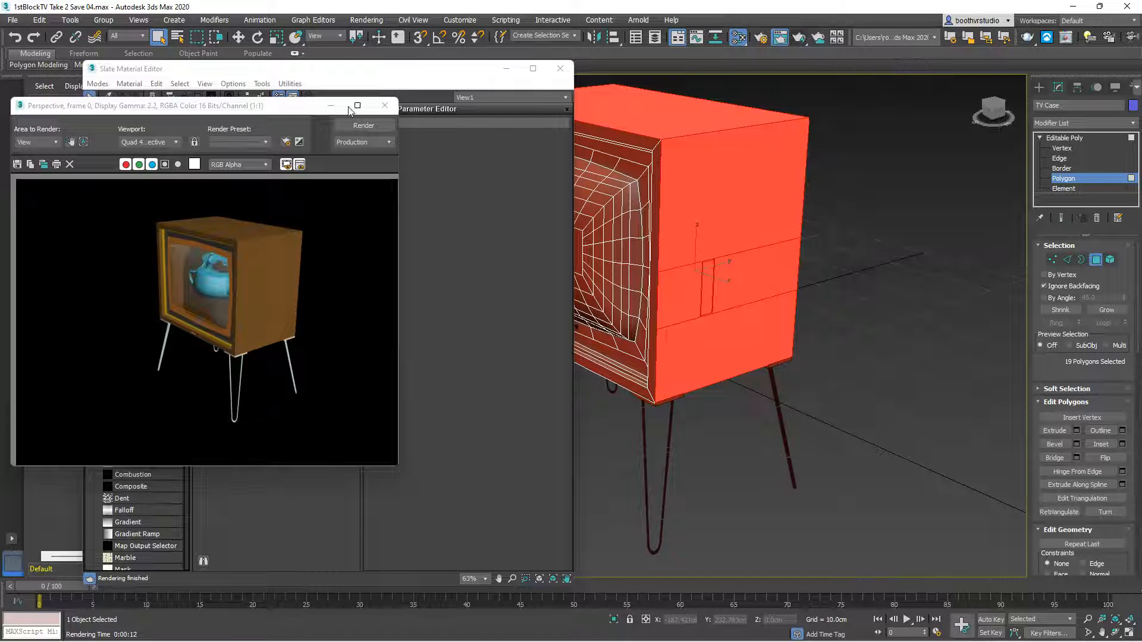
{"action": "left_click", "coordinate": [384, 105]}
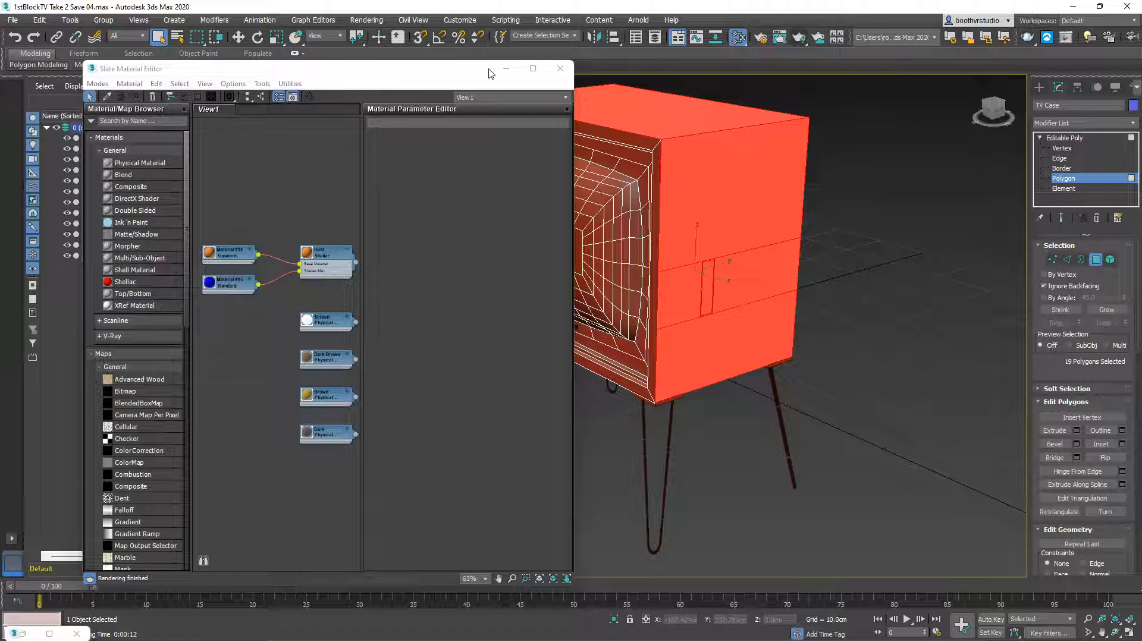
Close the Slate Material Editor.
{"action": "left_click", "coordinate": [558, 68]}
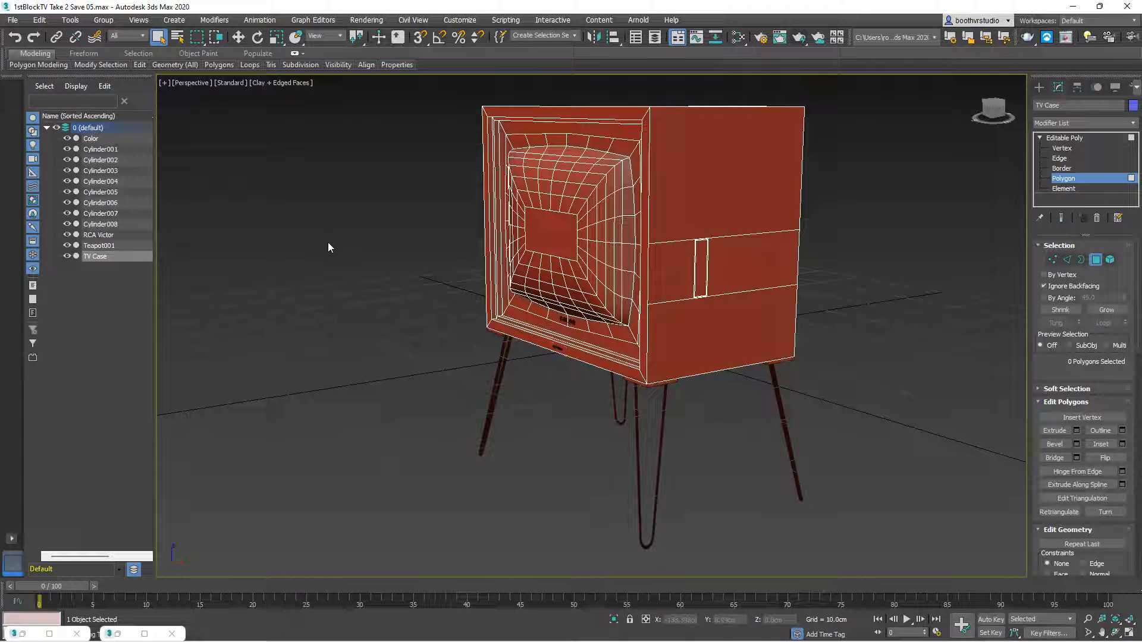
{"action": "mouse_move", "coordinate": [177, 627]}
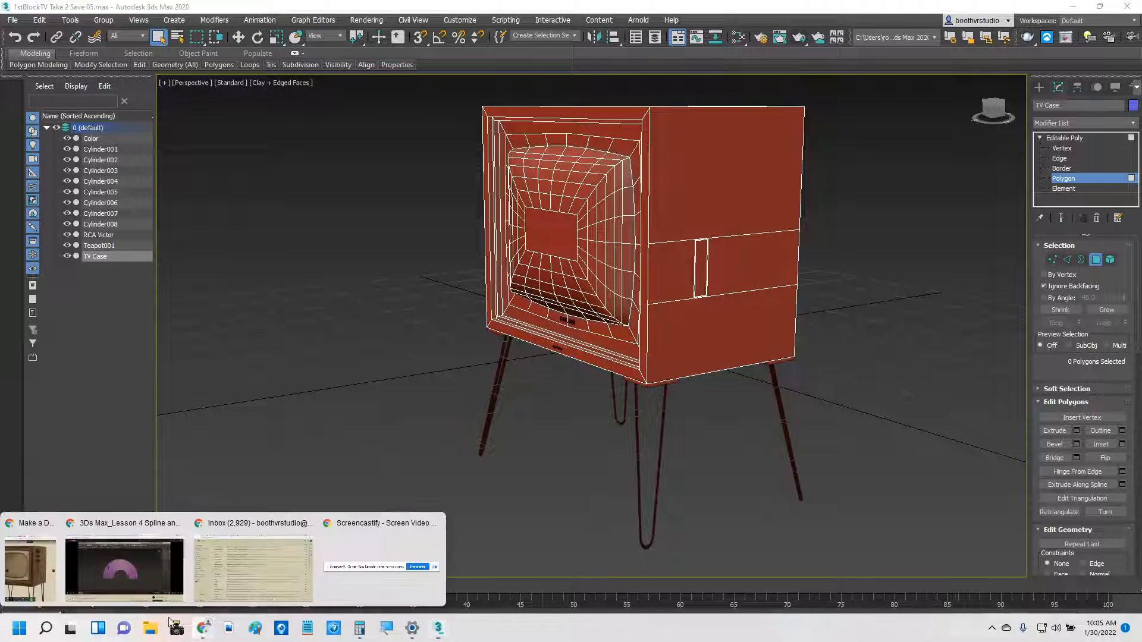